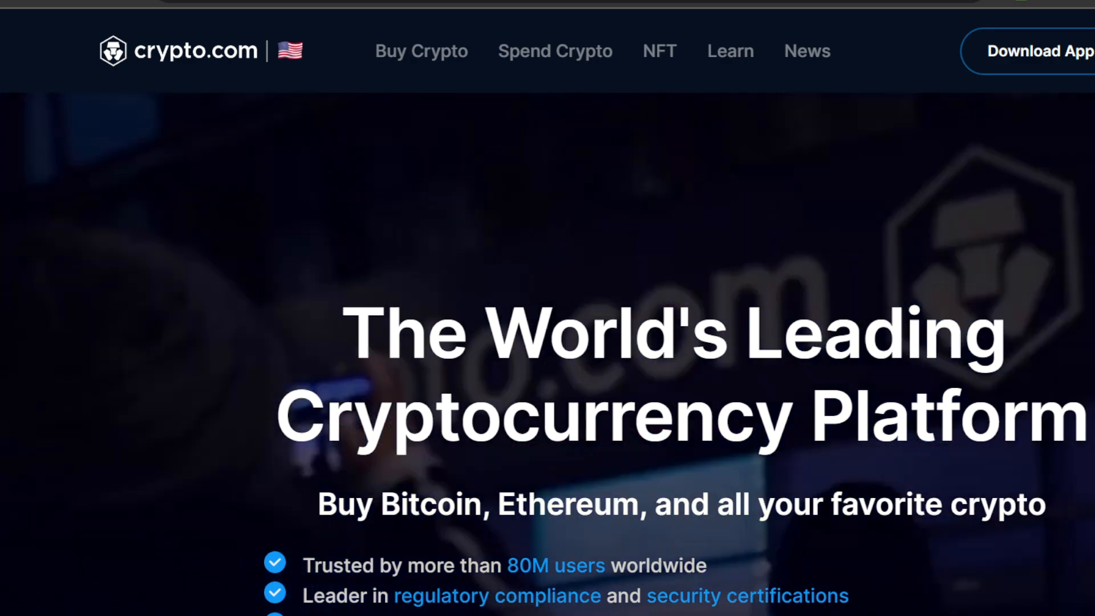
- Scroll the Crypto.com homepage past the app, card, Earn and DeFi sections to the FAQ
{"action": "scroll", "scroll_direction": "down", "scroll_amount": 3}
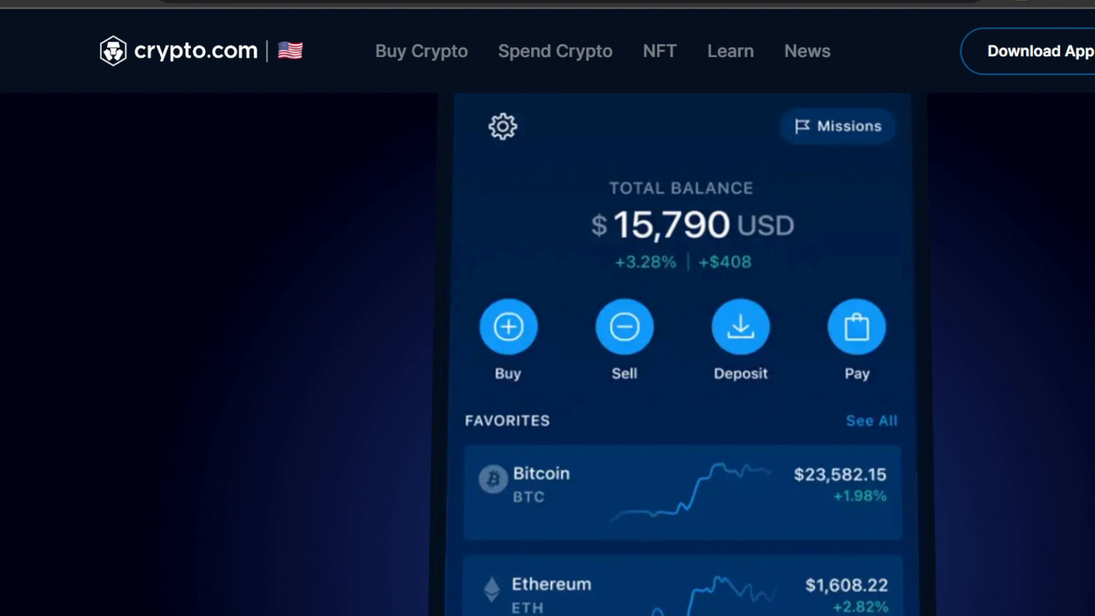
{"action": "scroll", "scroll_direction": "down", "scroll_amount": 3}
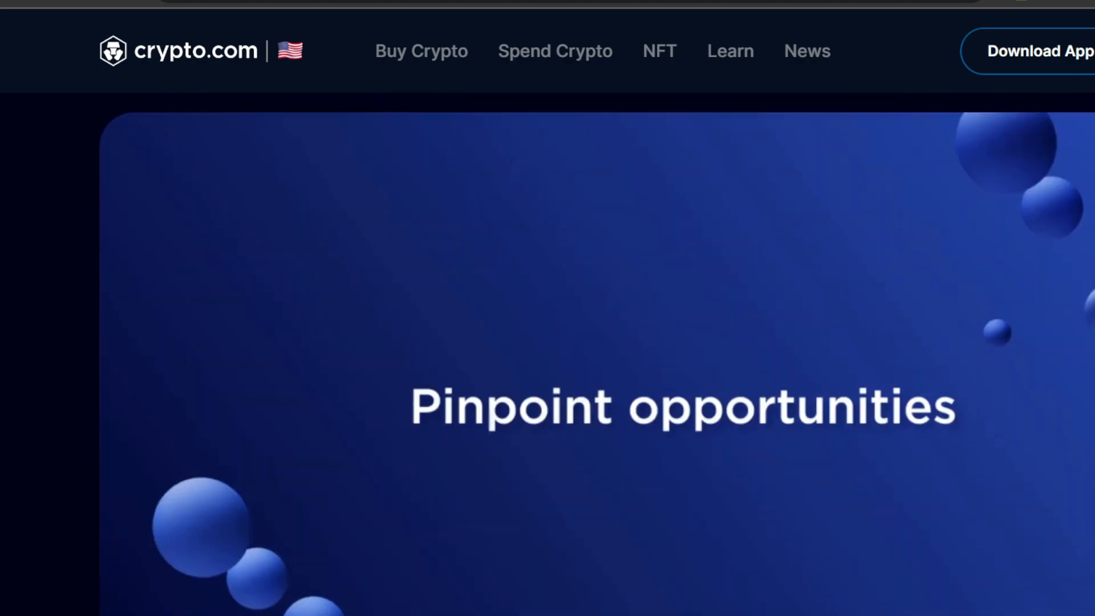
{"action": "scroll", "scroll_direction": "down", "scroll_amount": 3}
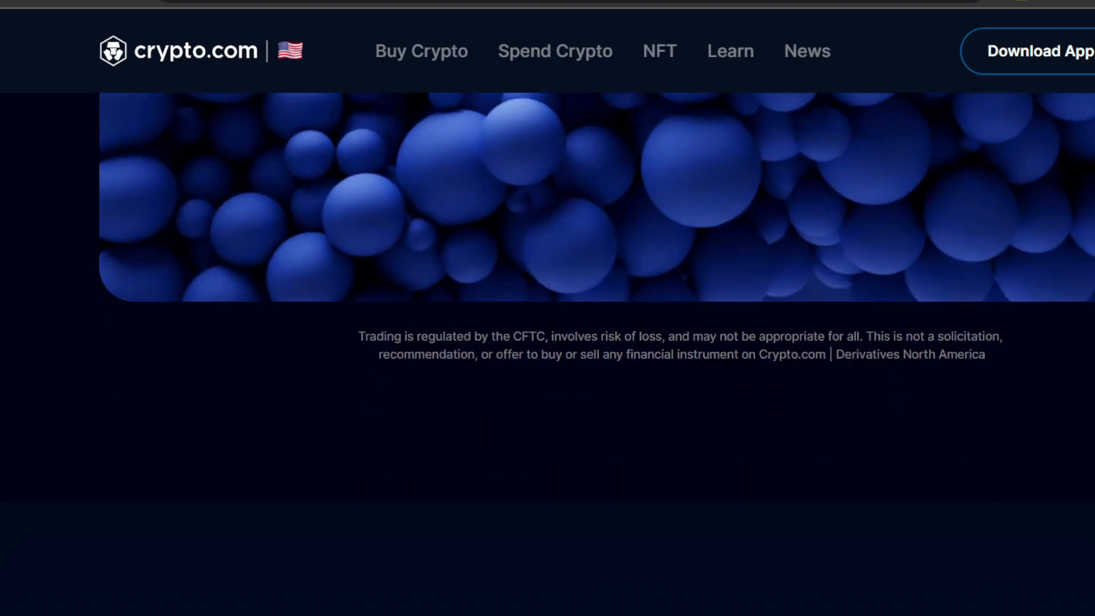
{"action": "scroll", "scroll_direction": "up", "scroll_amount": 3}
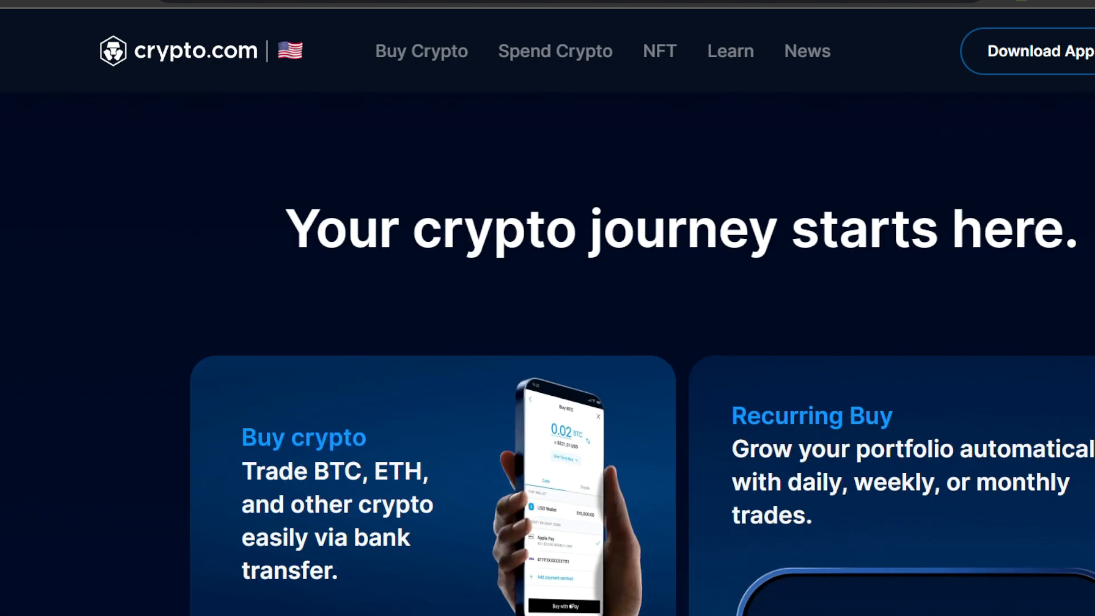
{"action": "scroll", "scroll_direction": "down", "scroll_amount": 3}
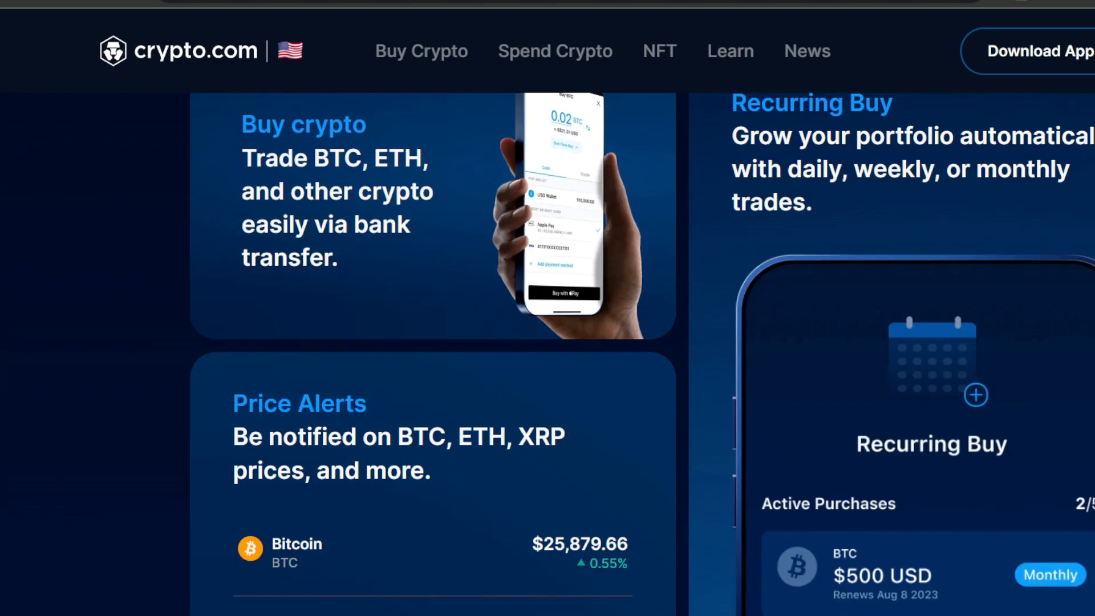
{"action": "scroll", "scroll_direction": "down", "scroll_amount": 3}
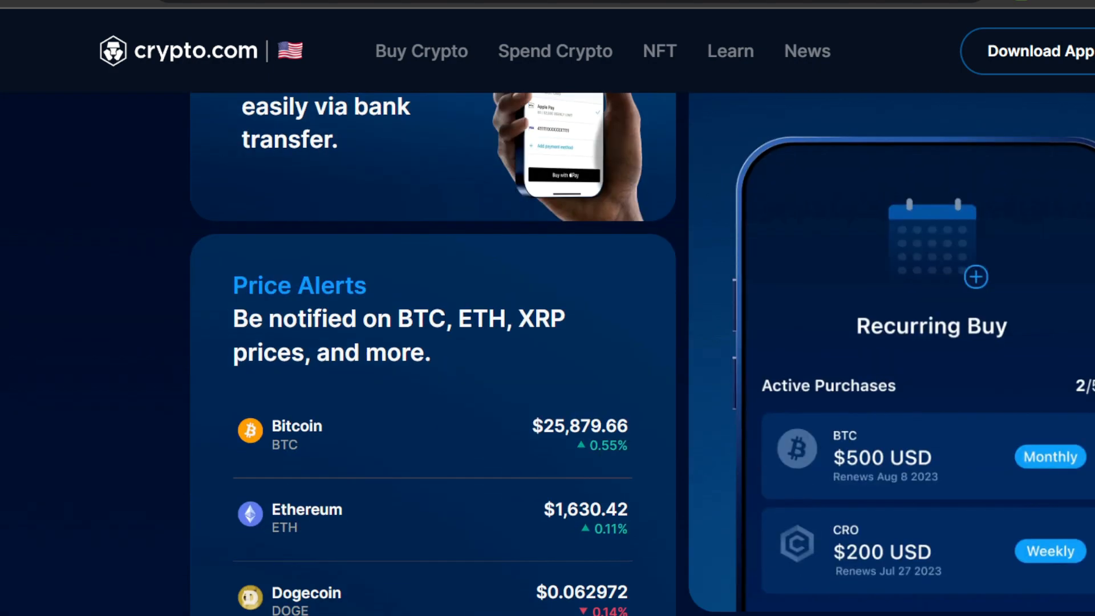
{"action": "scroll", "scroll_direction": "down", "scroll_amount": 3}
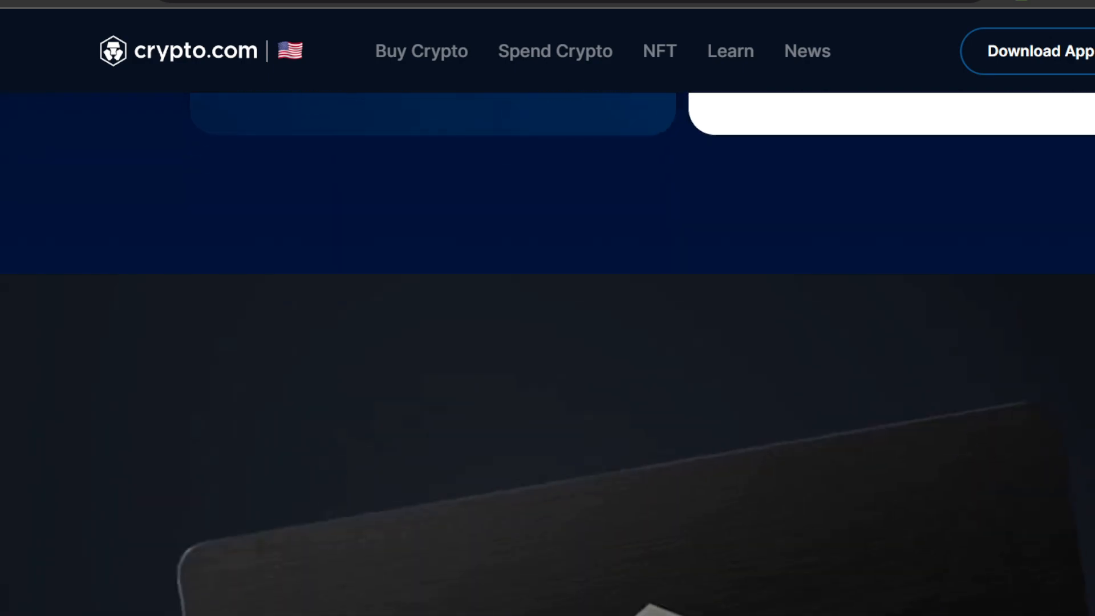
{"action": "scroll", "scroll_direction": "down", "scroll_amount": 3}
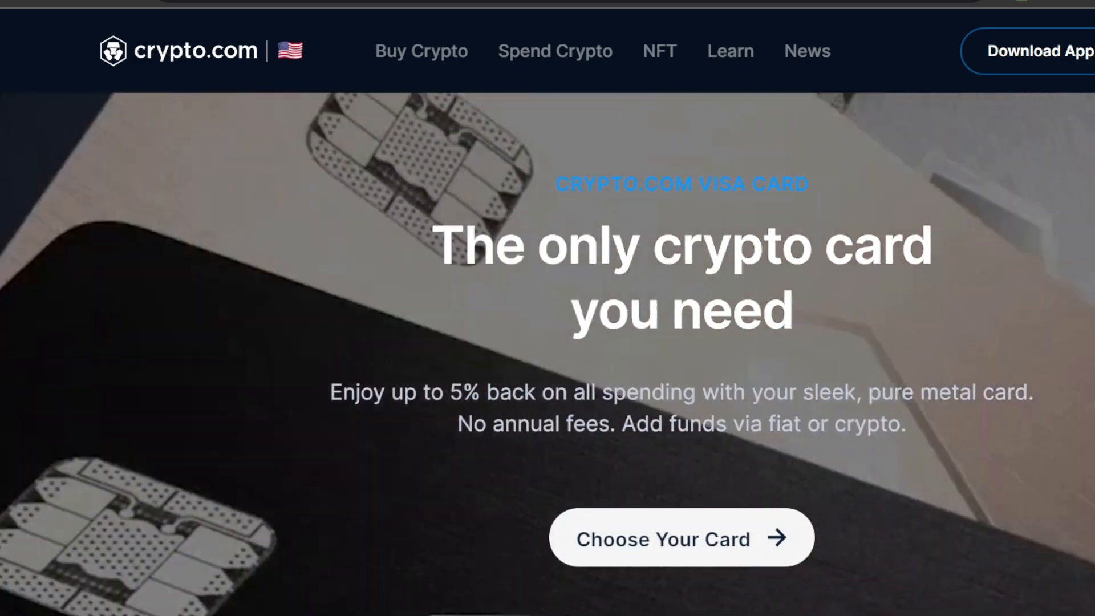
{"action": "scroll", "scroll_direction": "down", "scroll_amount": 3}
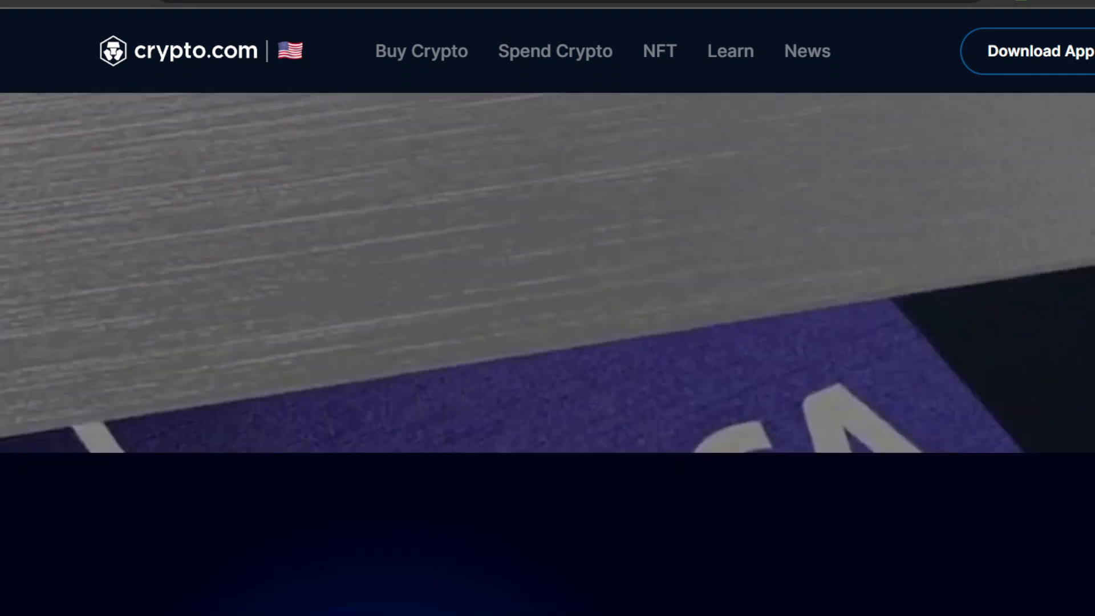
{"action": "scroll", "scroll_direction": "down", "scroll_amount": 3}
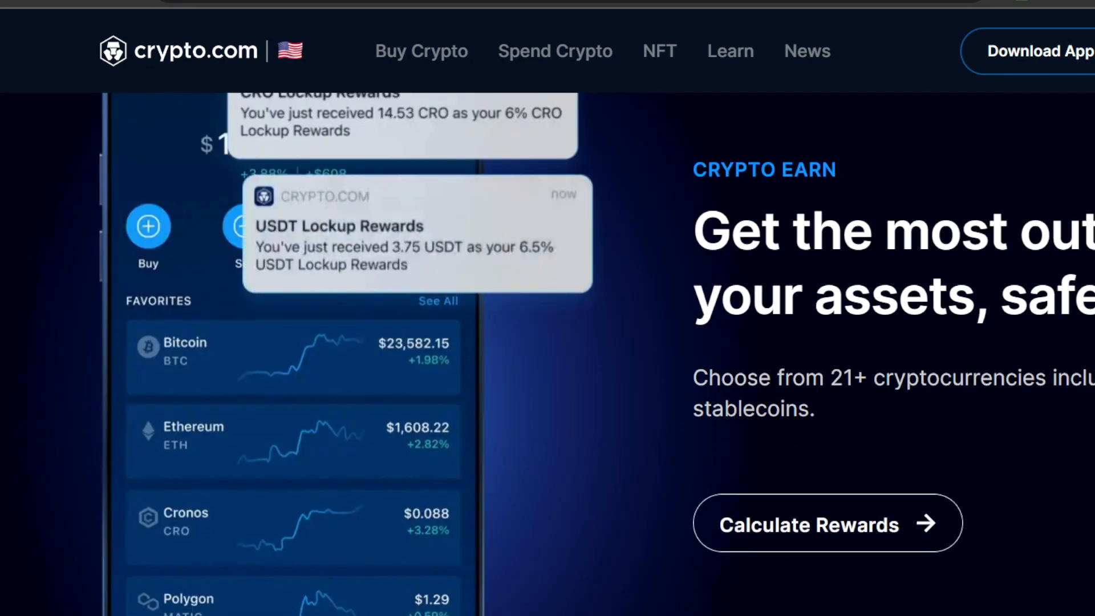
{"action": "scroll", "scroll_direction": "down", "scroll_amount": 3}
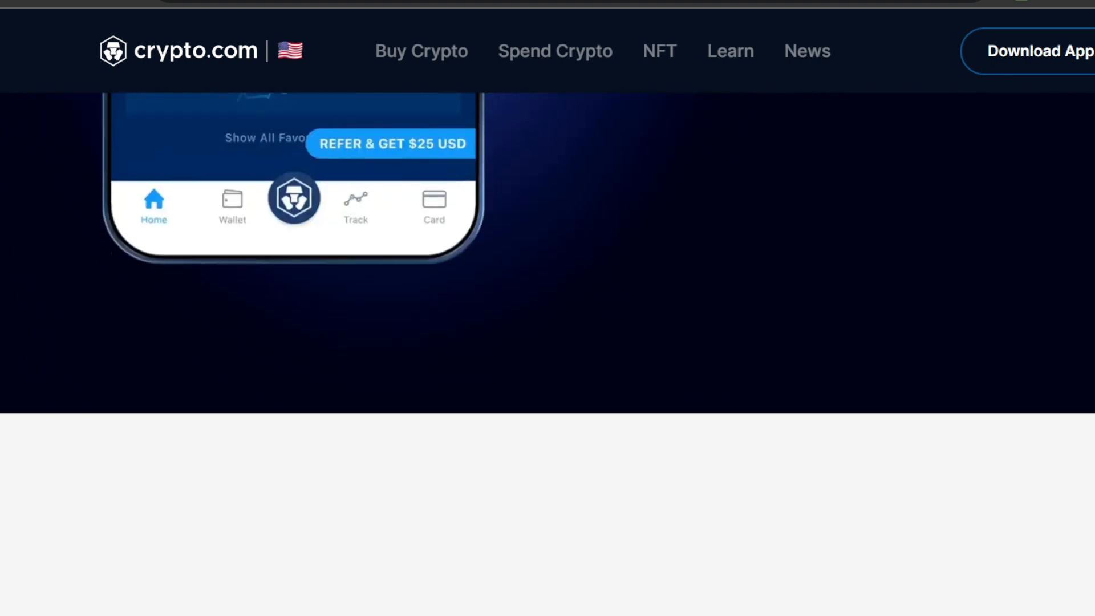
{"action": "scroll", "scroll_direction": "down", "scroll_amount": 3}
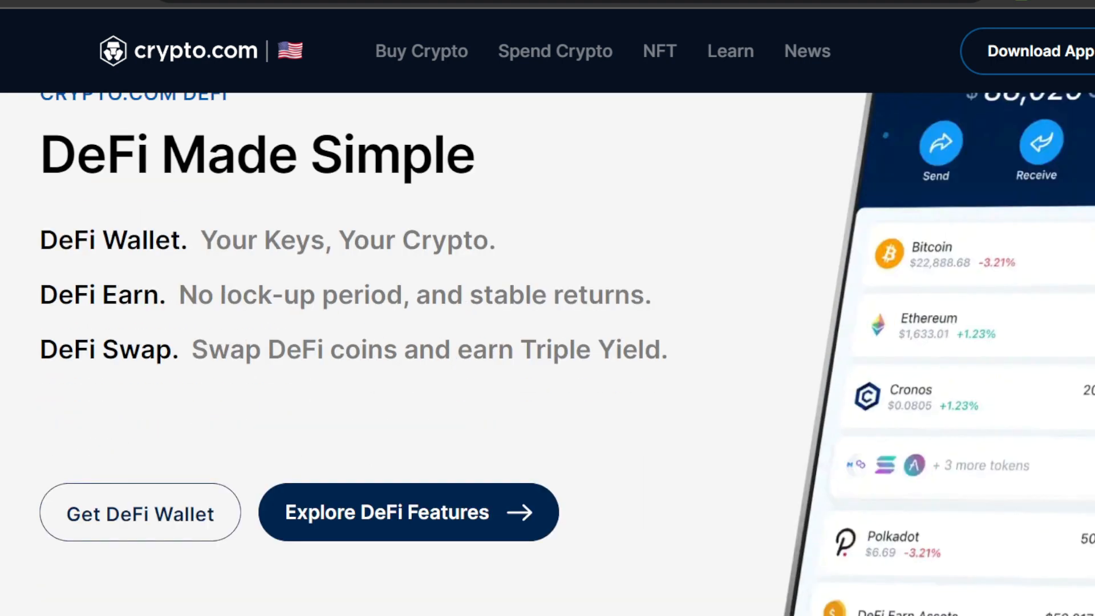
{"action": "scroll", "scroll_direction": "down", "scroll_amount": 3}
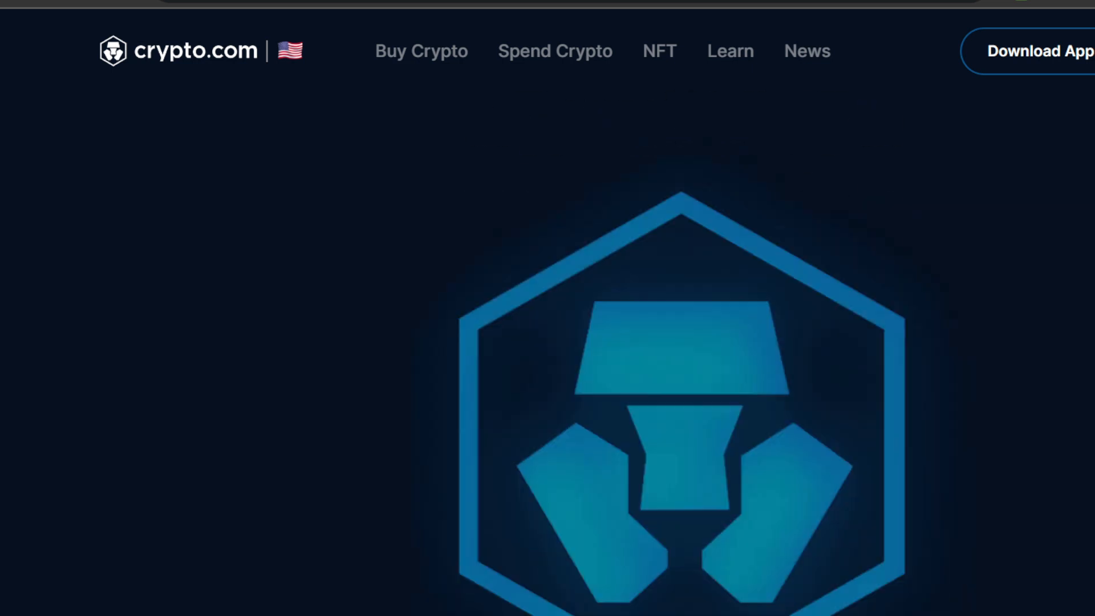
{"action": "scroll", "scroll_direction": "down", "scroll_amount": 3}
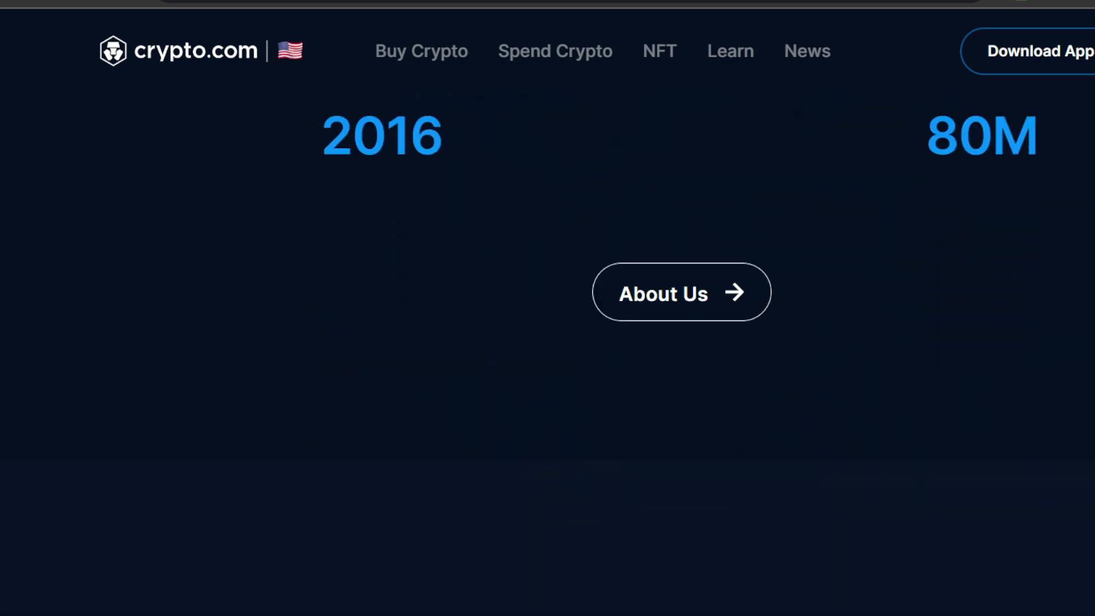
{"action": "scroll", "scroll_direction": "down", "scroll_amount": 3}
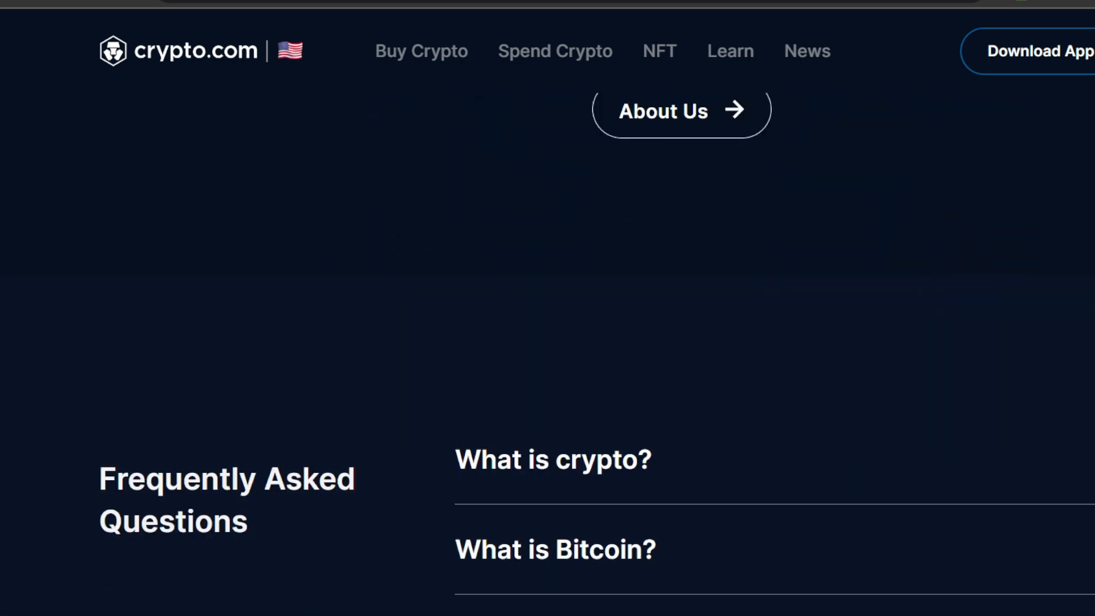
{"action": "scroll", "scroll_direction": "down", "scroll_amount": 3}
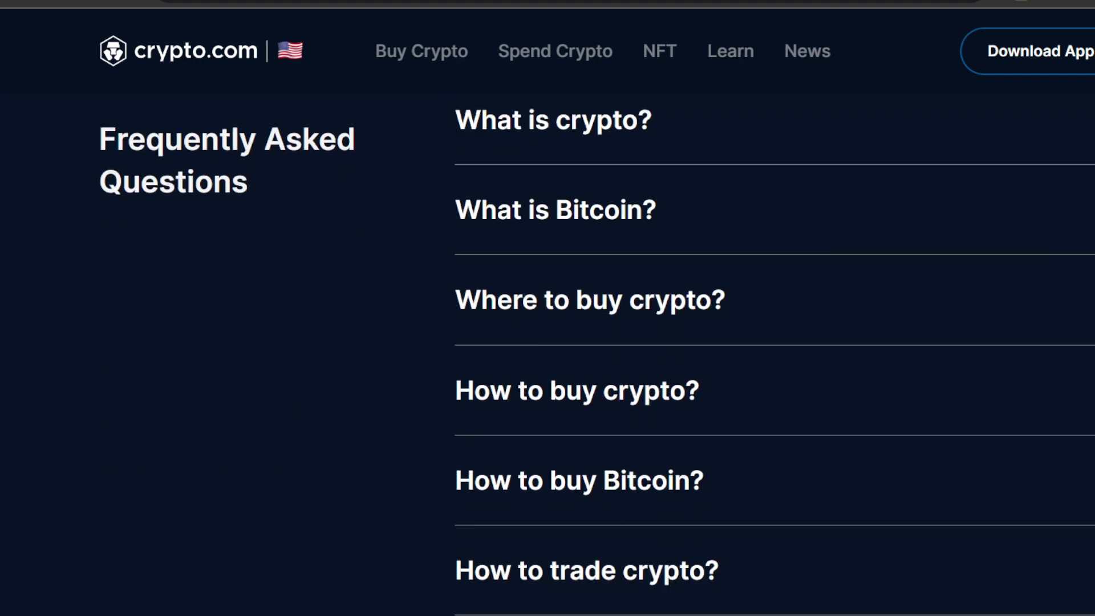
{"action": "scroll", "scroll_direction": "down", "scroll_amount": 3}
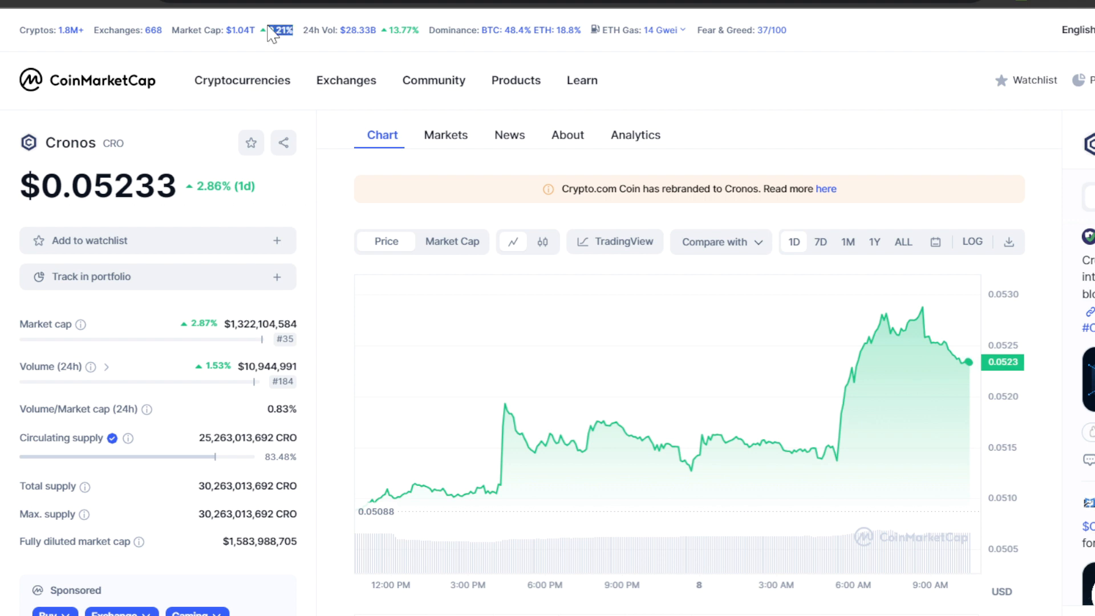
{"action": "mouse_move", "coordinate": [277, 50]}
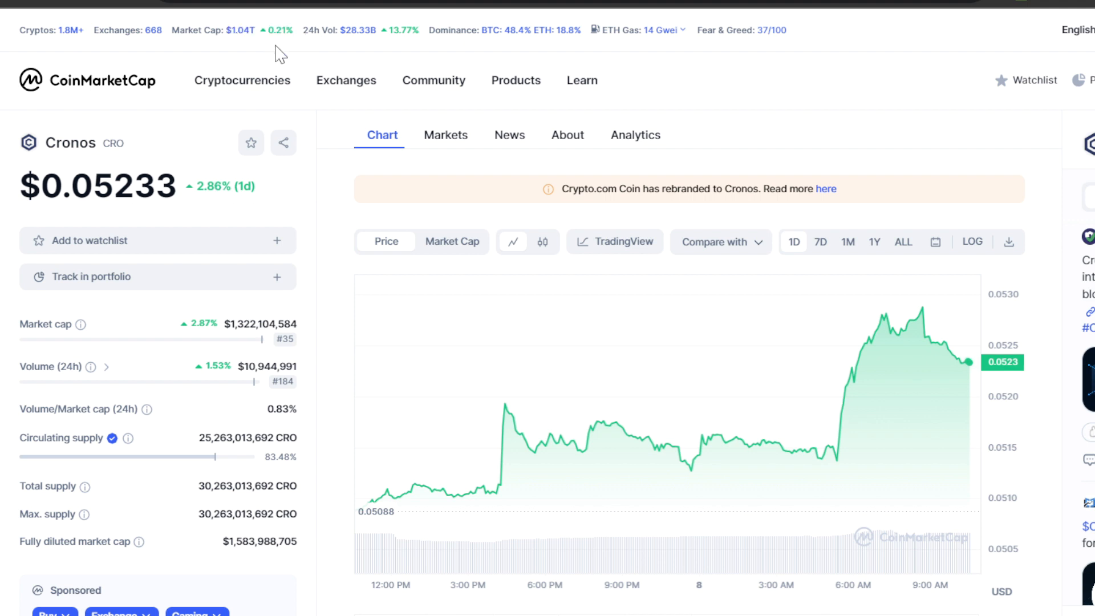
{"action": "mouse_move", "coordinate": [424, 52]}
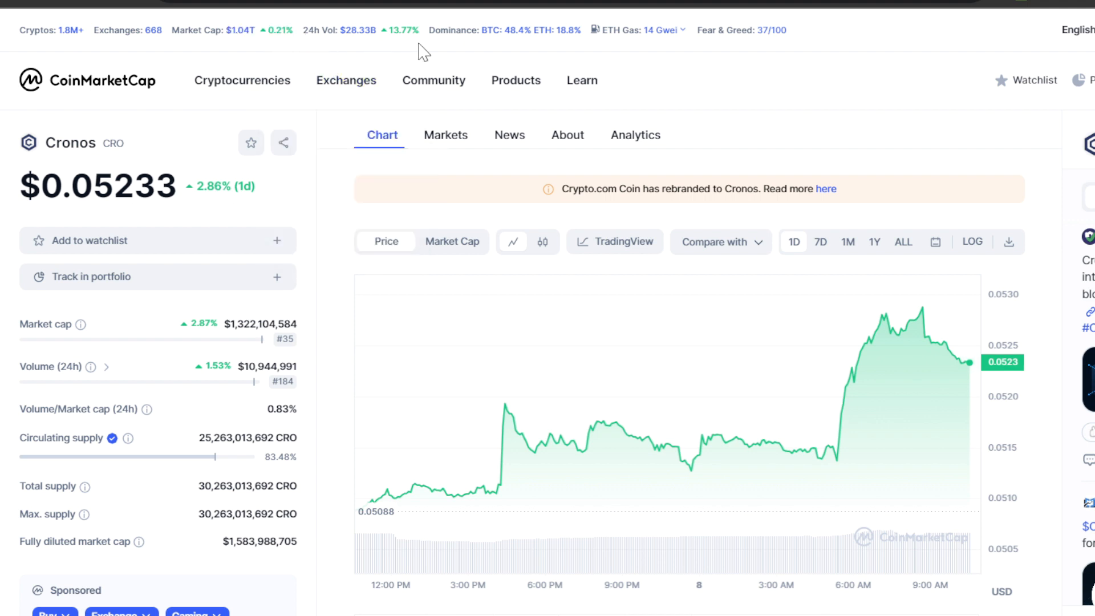
{"action": "mouse_move", "coordinate": [424, 40]}
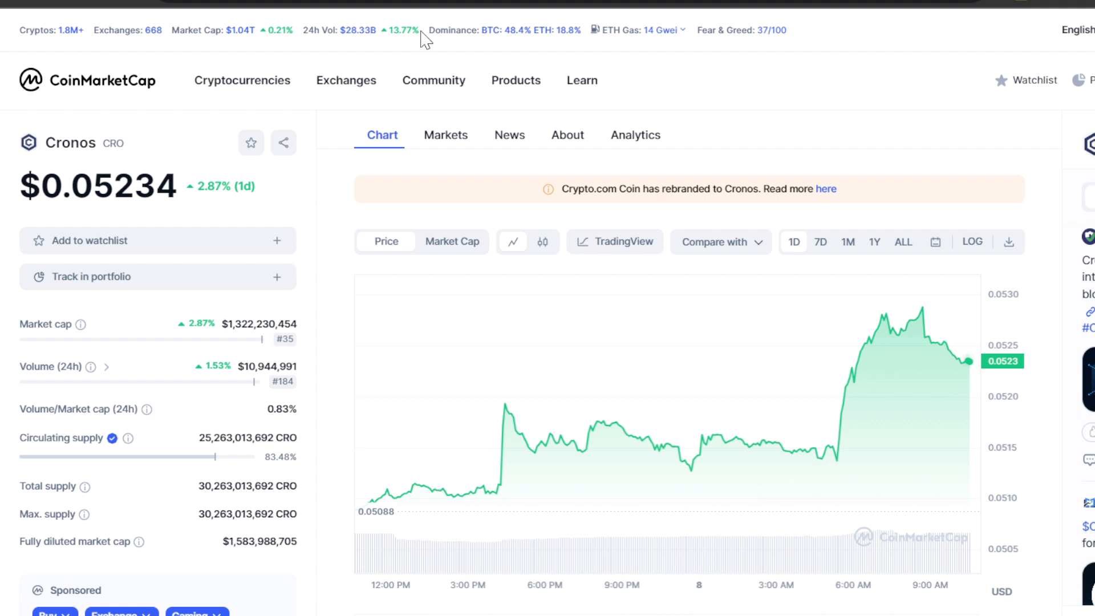
{"action": "mouse_move", "coordinate": [405, 55]}
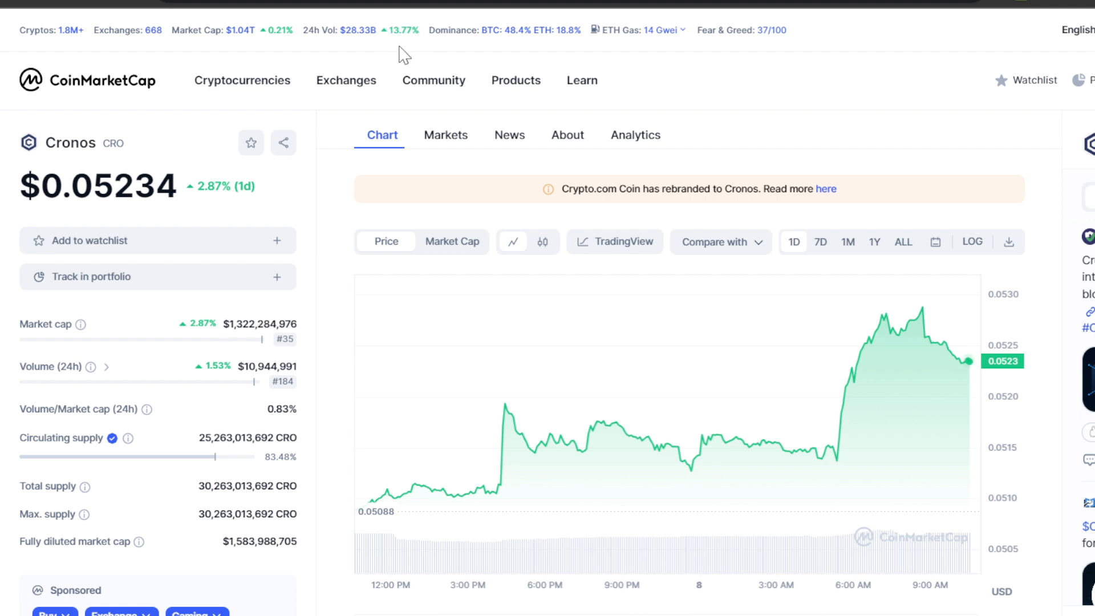
{"action": "mouse_move", "coordinate": [821, 34]}
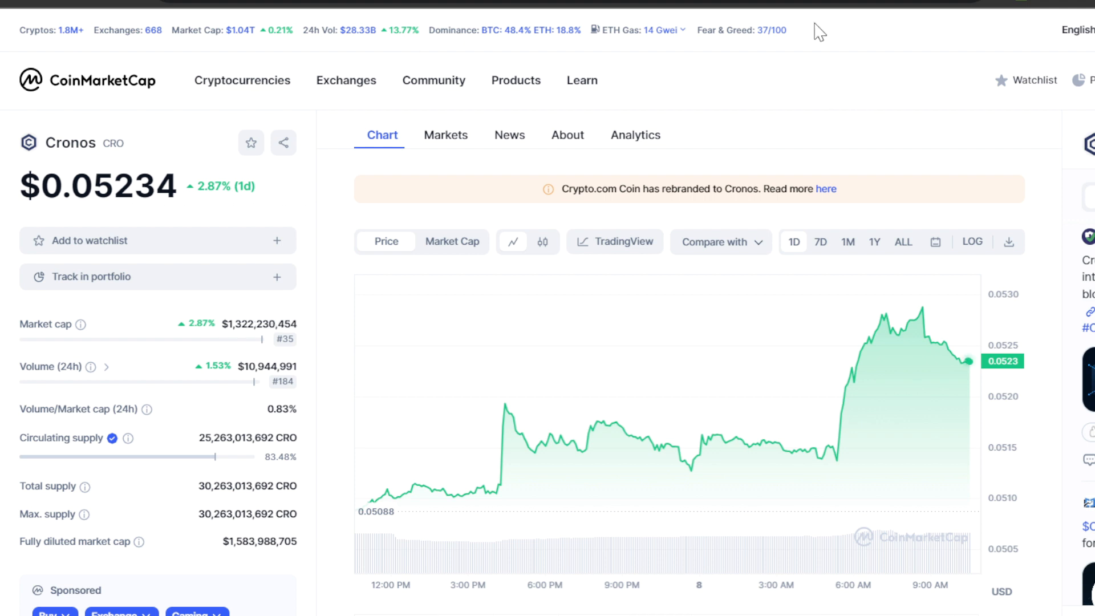
{"action": "mouse_move", "coordinate": [758, 31]}
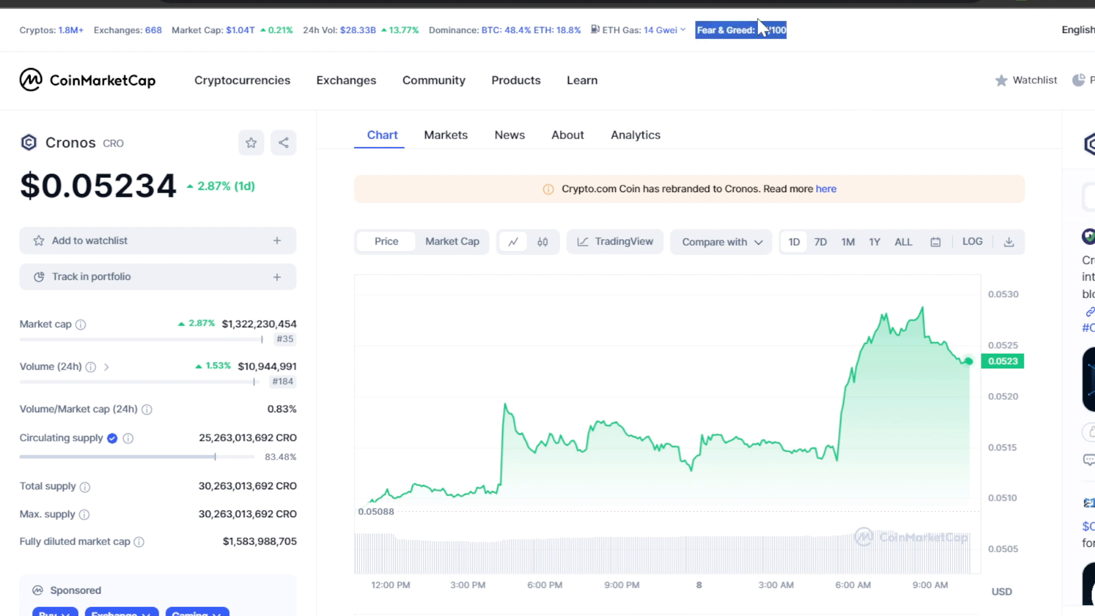
{"action": "mouse_move", "coordinate": [766, 59]}
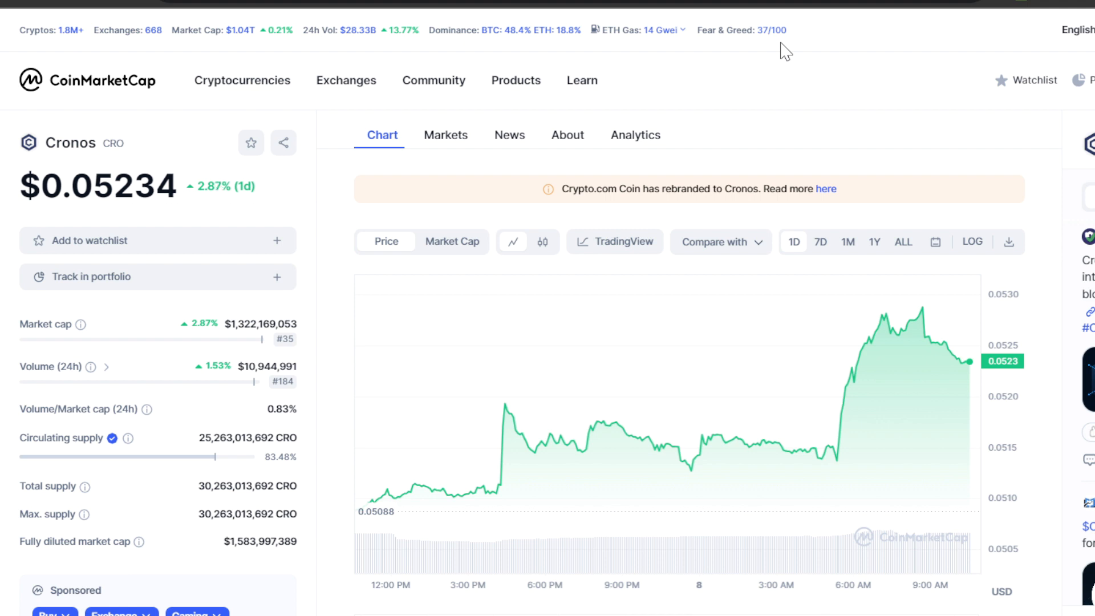
{"action": "mouse_move", "coordinate": [337, 315]}
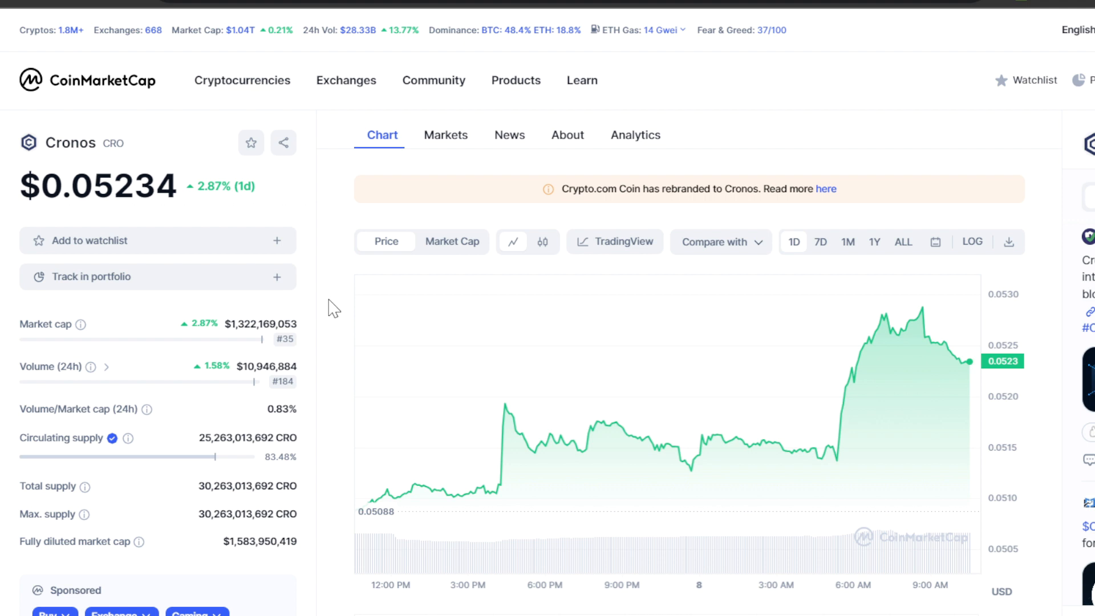
{"action": "mouse_move", "coordinate": [830, 100]}
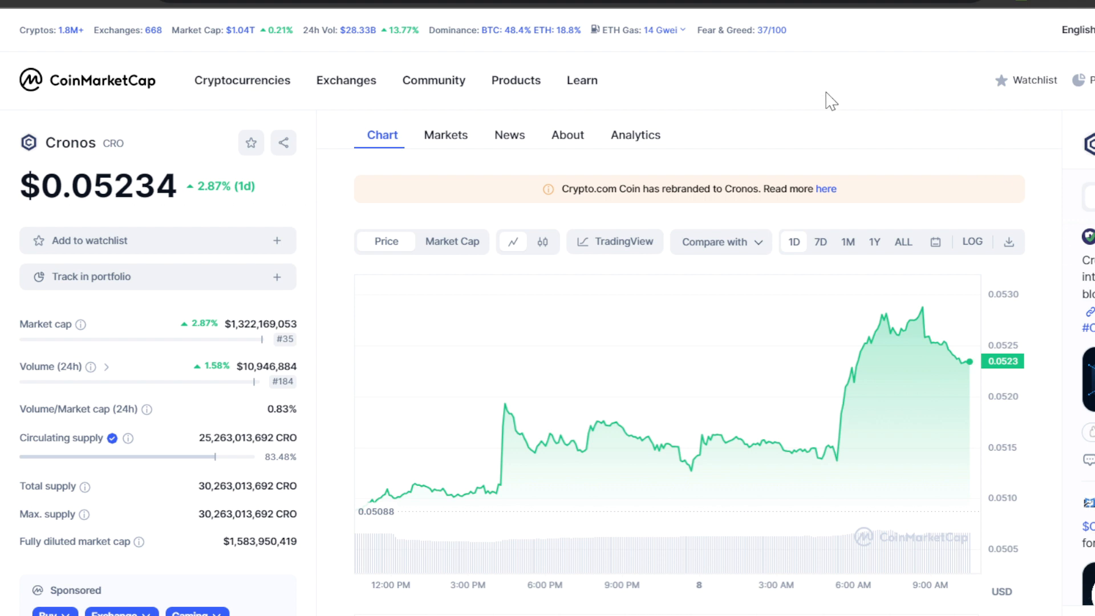
{"action": "mouse_move", "coordinate": [890, 177]}
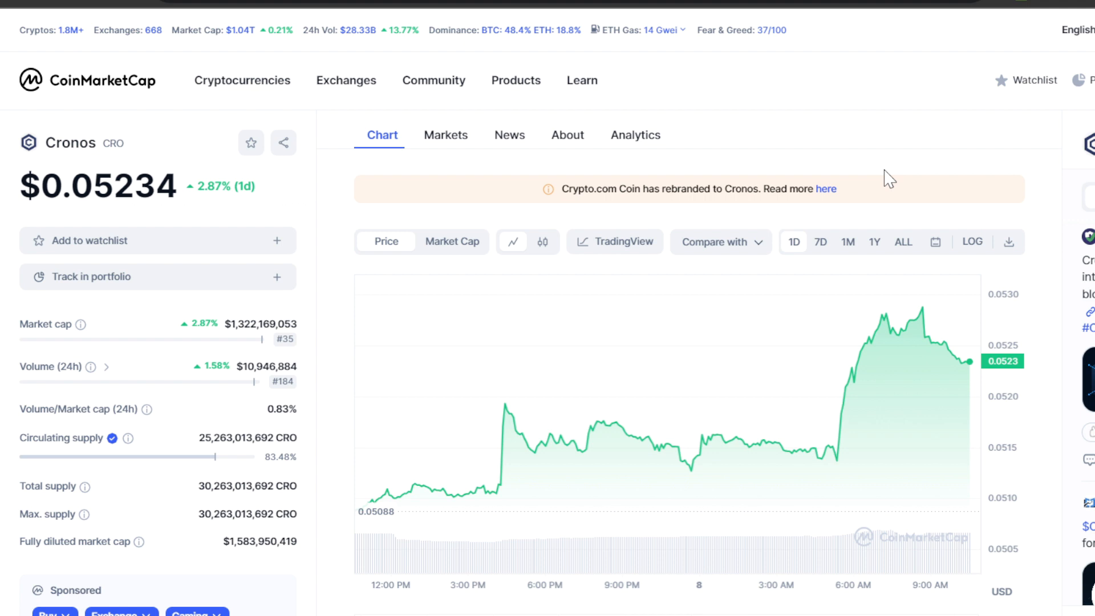
{"action": "mouse_move", "coordinate": [878, 96]}
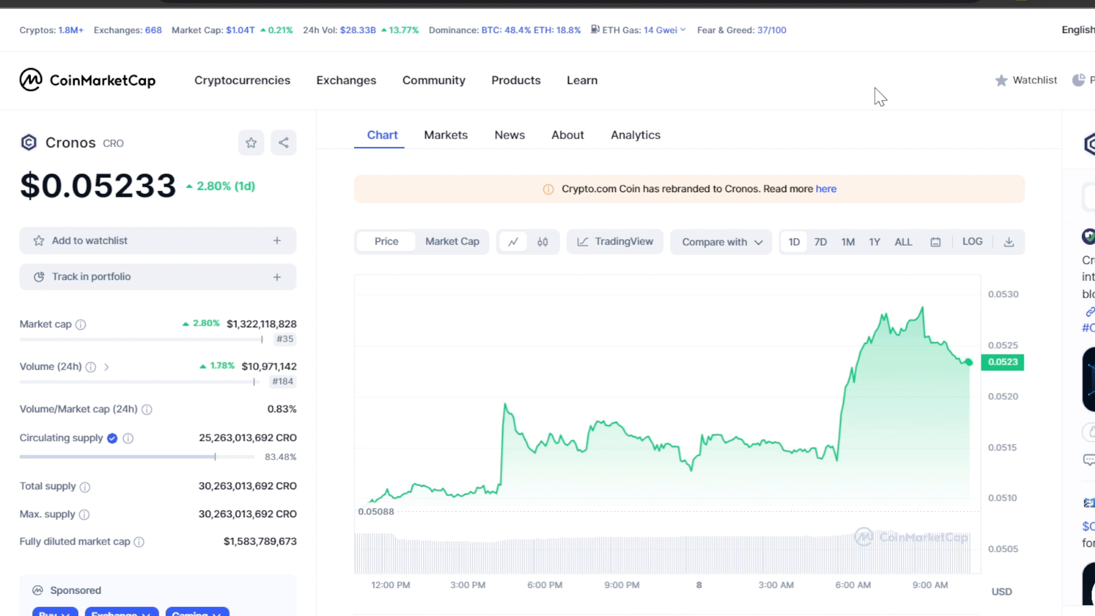
{"action": "mouse_move", "coordinate": [845, 28]}
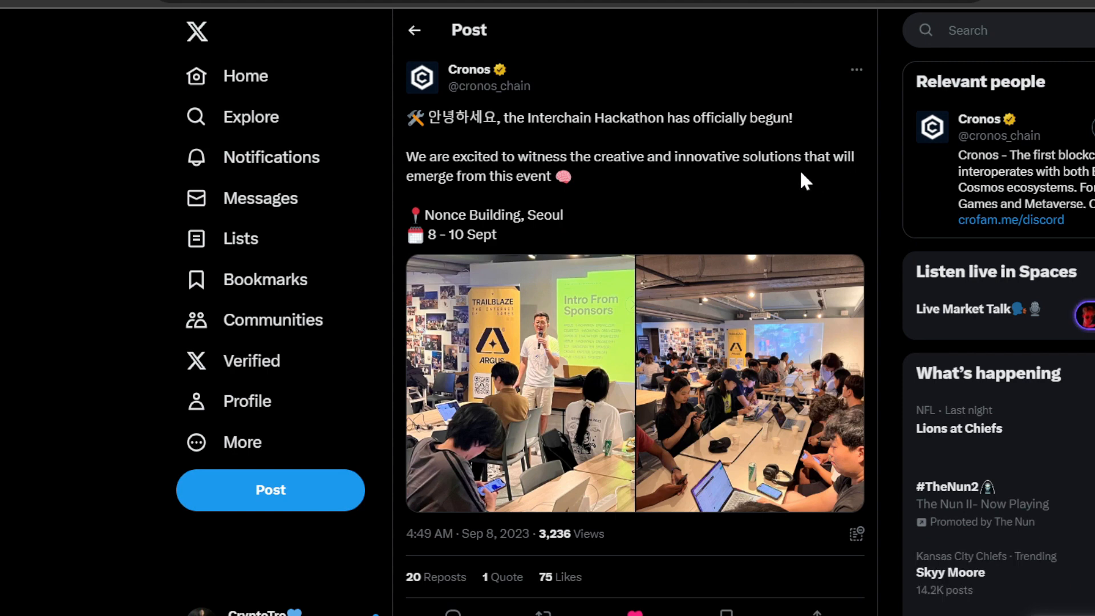
{"action": "mouse_move", "coordinate": [740, 195]}
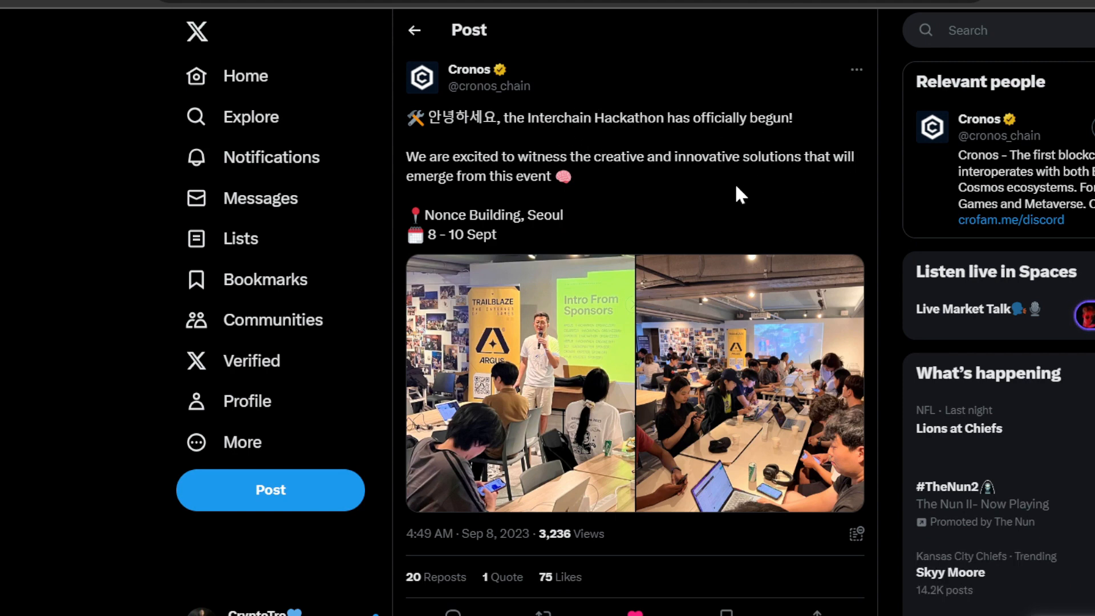
{"action": "mouse_move", "coordinate": [430, 160]}
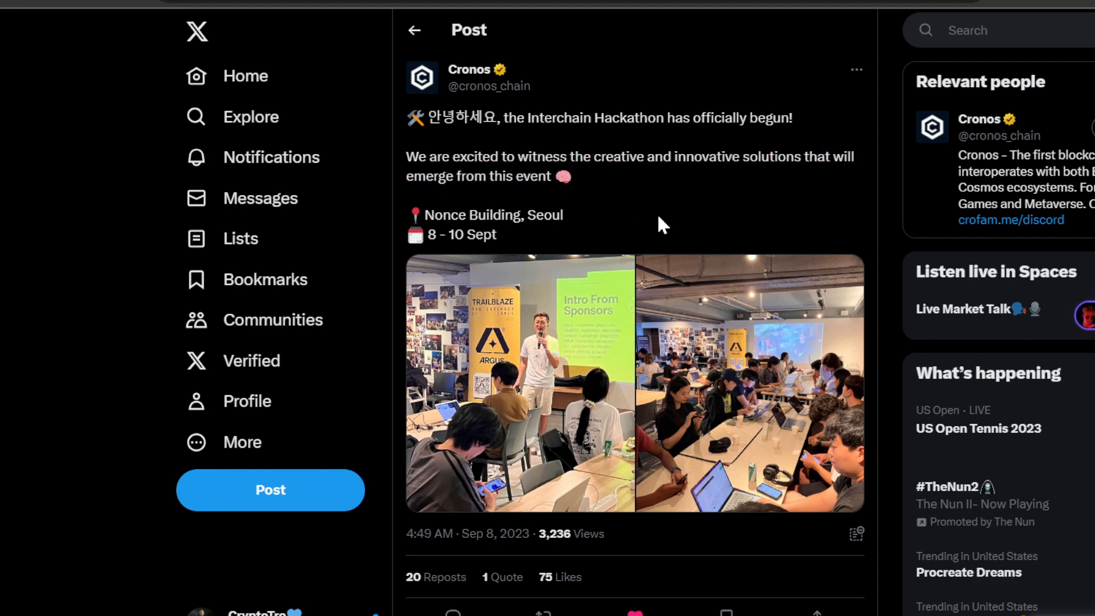
- View the Seoul Interchain Hackathon post's event photo full-screen, then close the viewer
{"action": "left_click", "coordinate": [520, 382]}
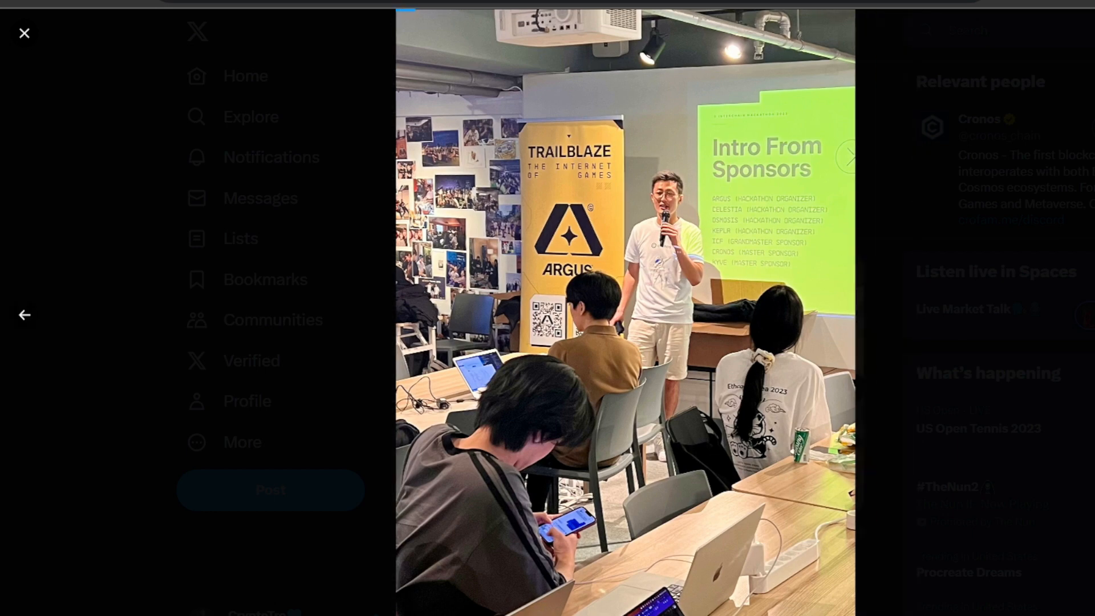
{"action": "left_click", "coordinate": [846, 155]}
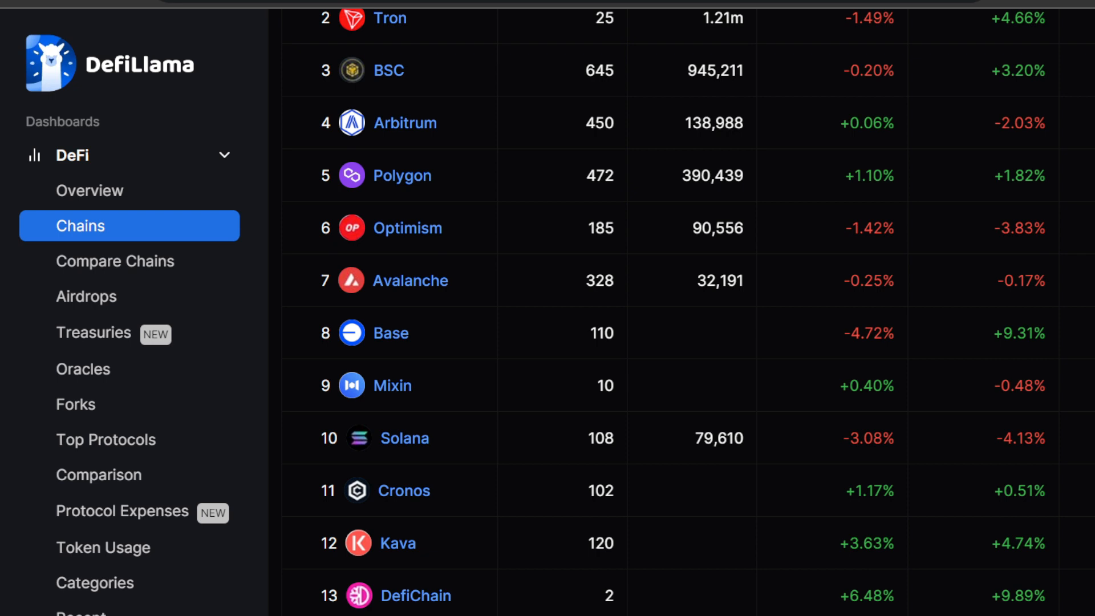
{"action": "mouse_move", "coordinate": [483, 502]}
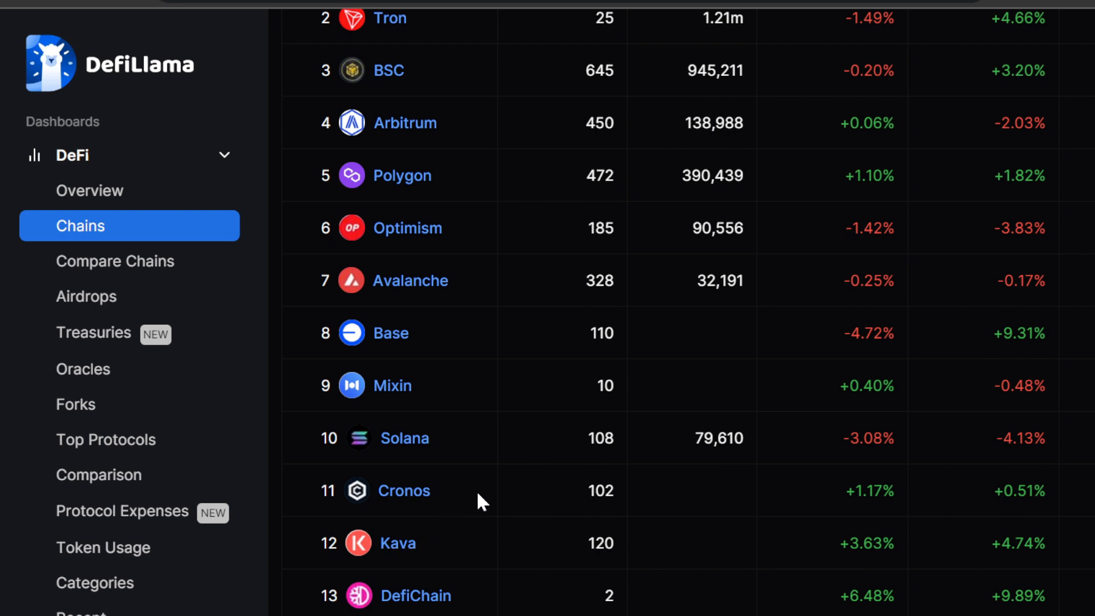
- Browse DefiLlama's Chains table past 20th place and back up to Cronos at 11th
{"action": "double_click", "coordinate": [403, 490]}
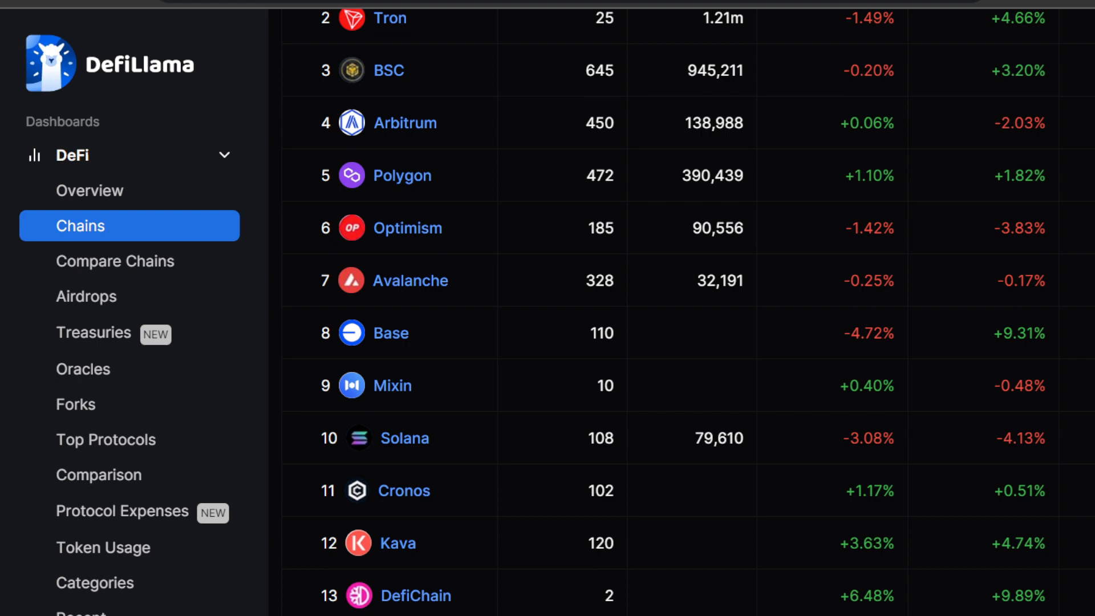
{"action": "scroll", "scroll_direction": "up", "scroll_amount": 3}
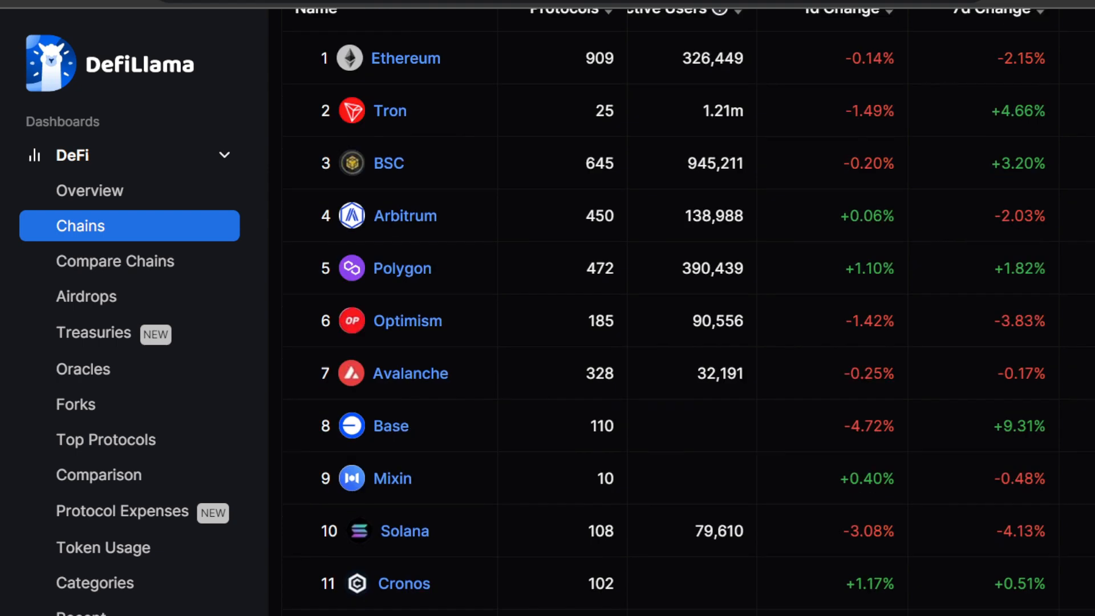
{"action": "scroll", "scroll_direction": "down", "scroll_amount": 3}
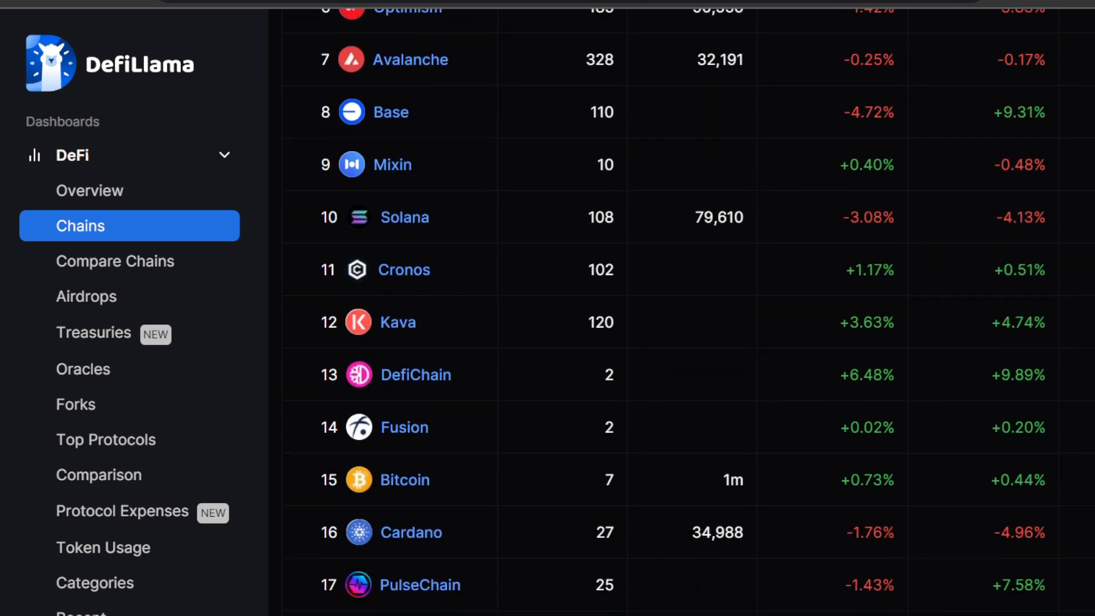
{"action": "scroll", "scroll_direction": "down", "scroll_amount": 3}
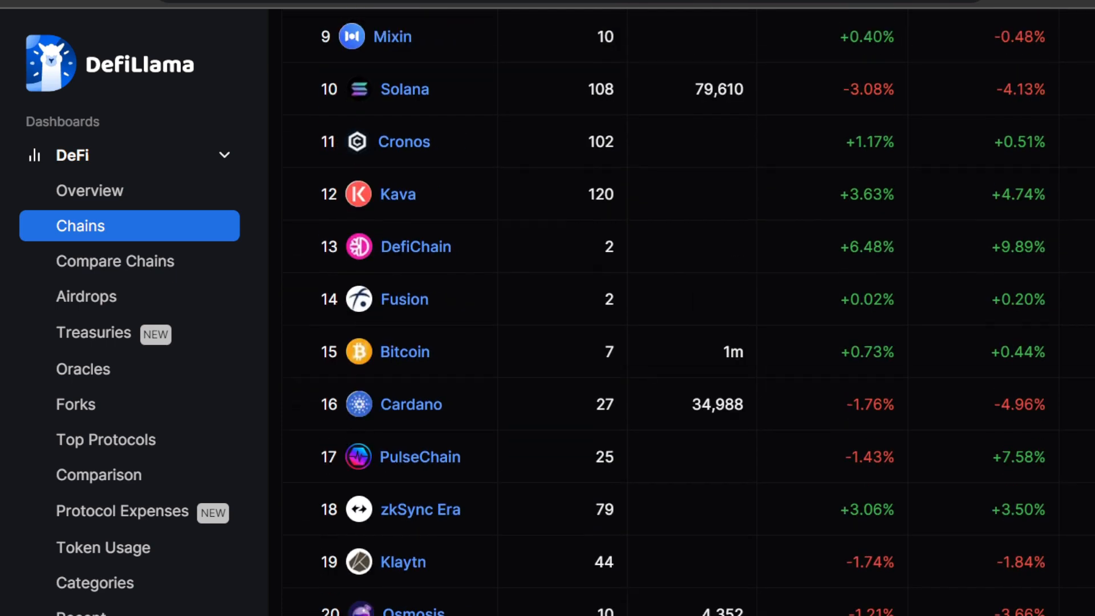
{"action": "scroll", "scroll_direction": "up", "scroll_amount": 3}
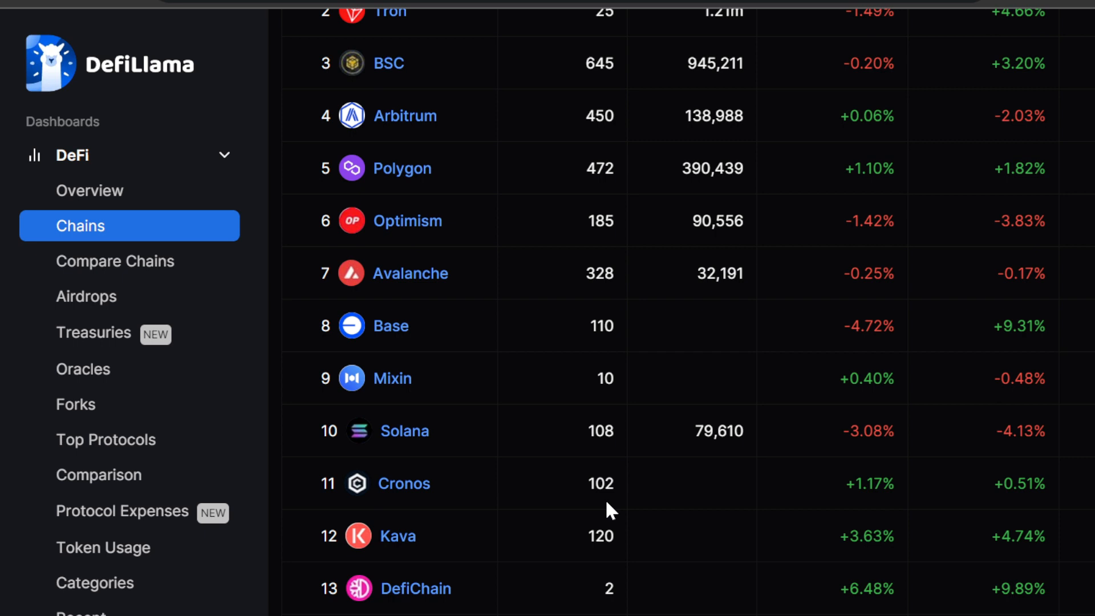
{"action": "mouse_move", "coordinate": [617, 485]}
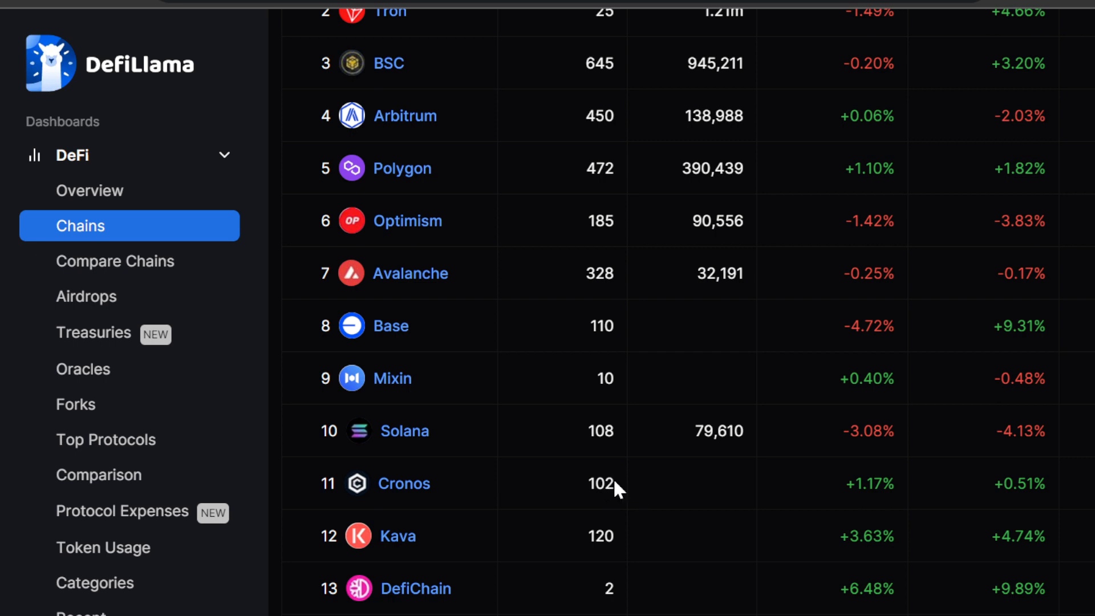
{"action": "mouse_move", "coordinate": [610, 480]}
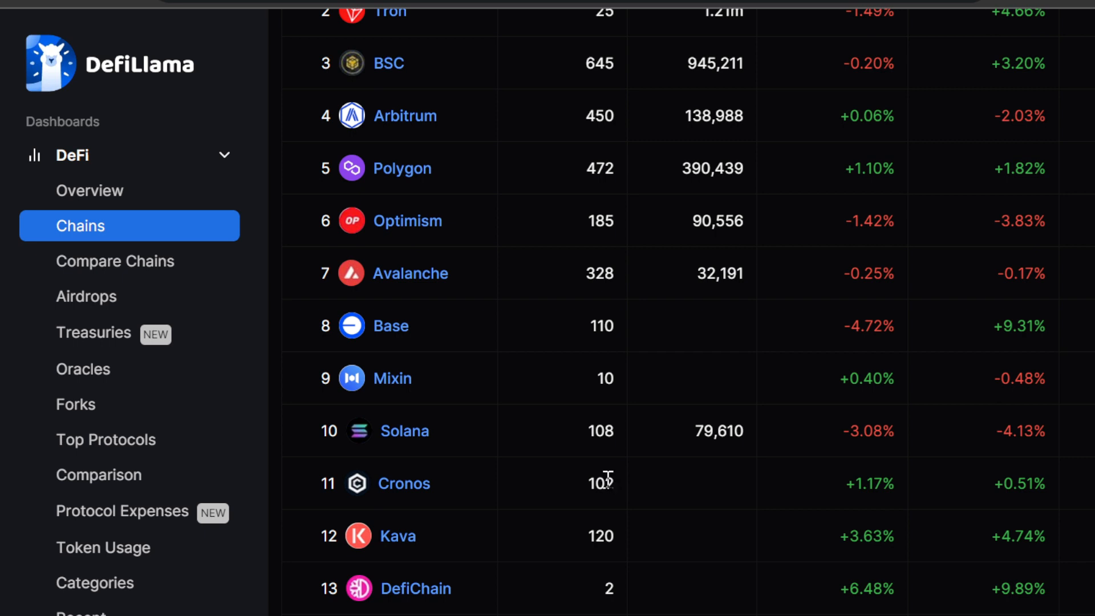
{"action": "mouse_move", "coordinate": [604, 481]}
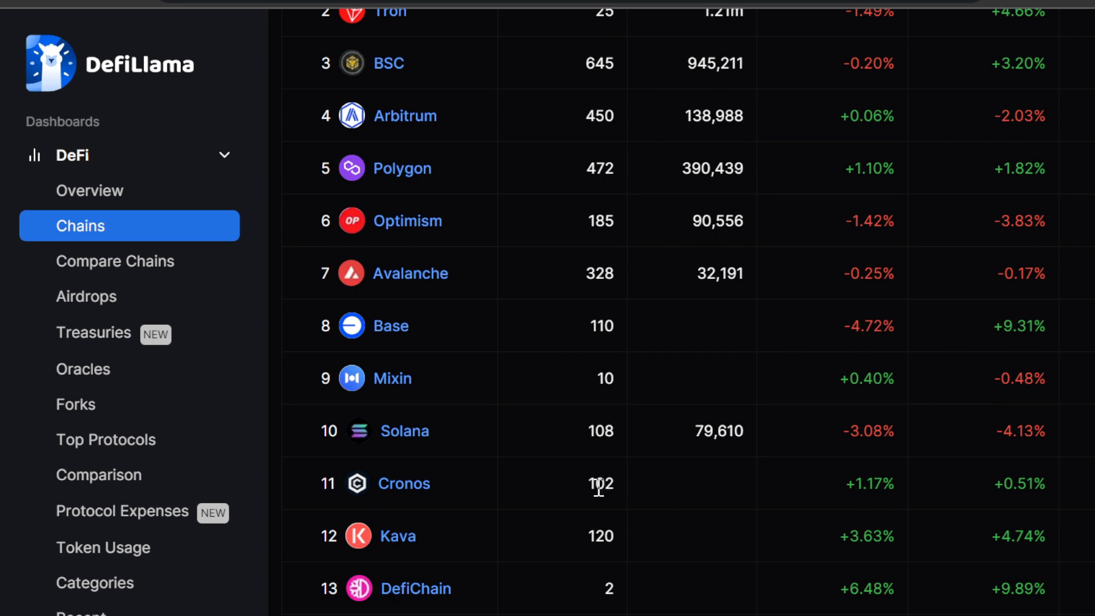
{"action": "mouse_move", "coordinate": [404, 484]}
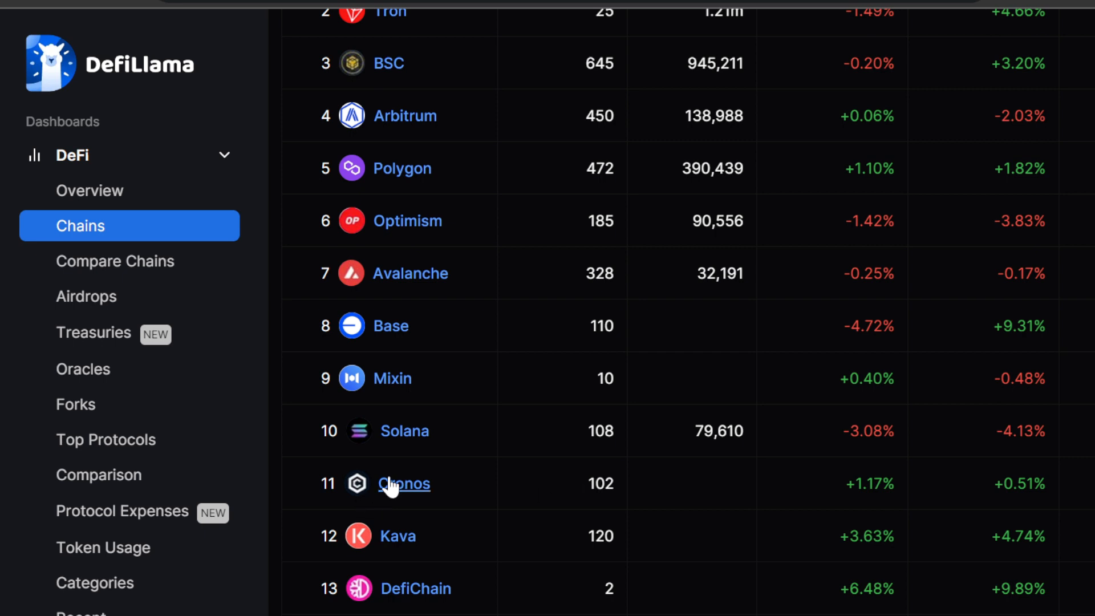
- Open the Cronos chain page showing $290.7m TVL and scroll to its TVL history chart
{"action": "left_click", "coordinate": [404, 485]}
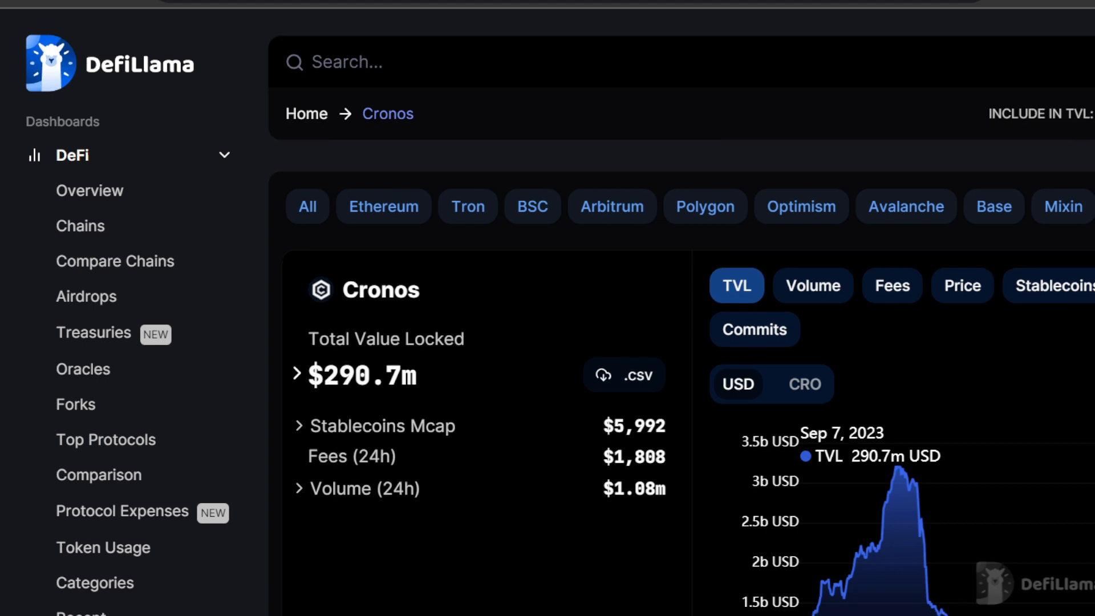
{"action": "scroll", "scroll_direction": "down", "scroll_amount": 3}
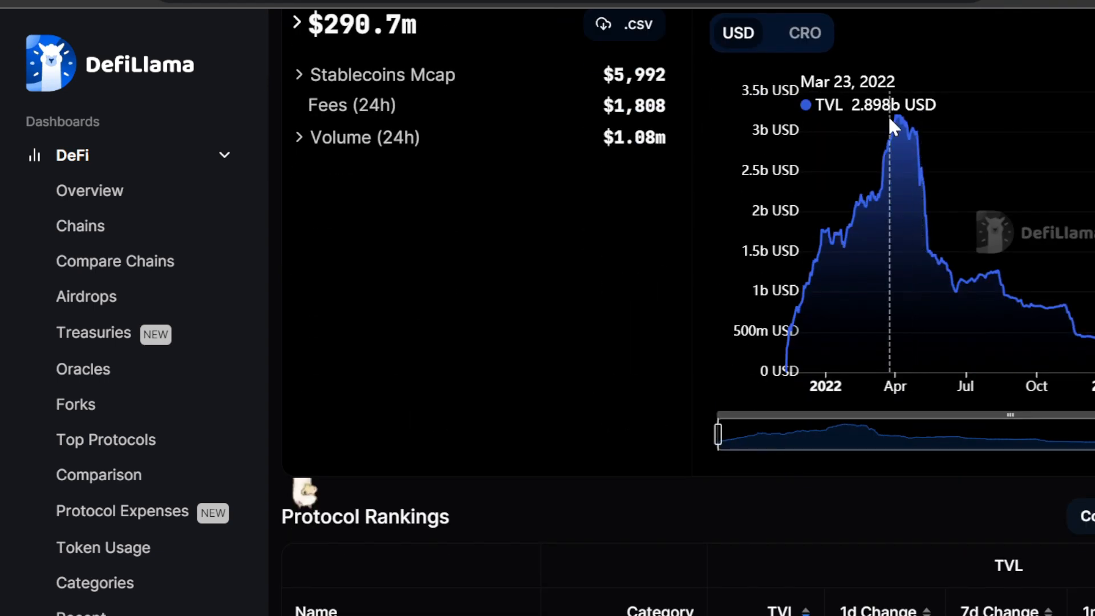
{"action": "mouse_move", "coordinate": [899, 127]}
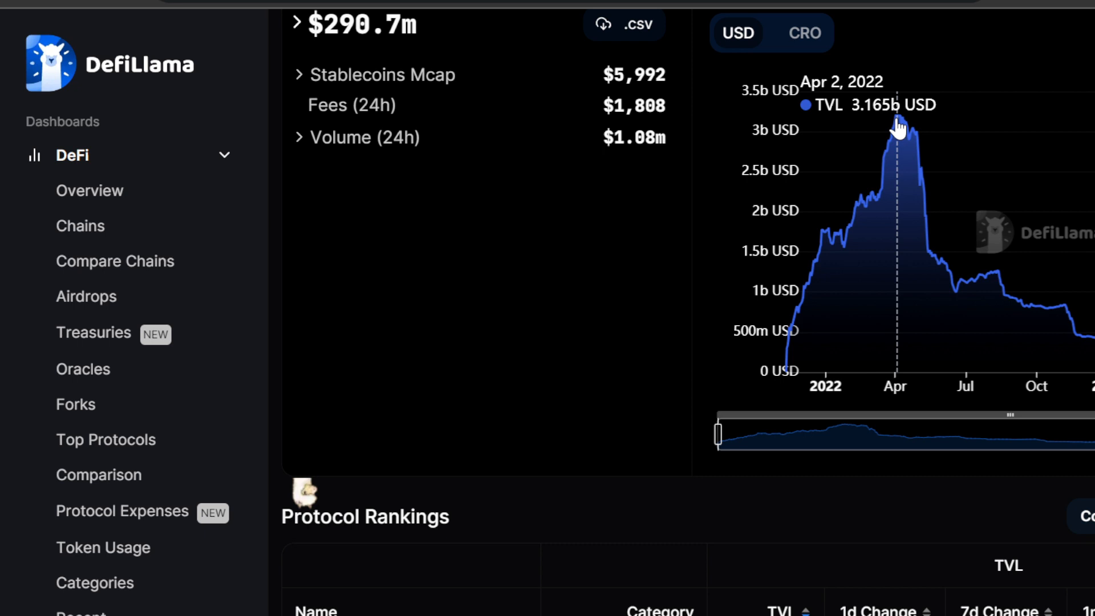
{"action": "mouse_move", "coordinate": [897, 129]}
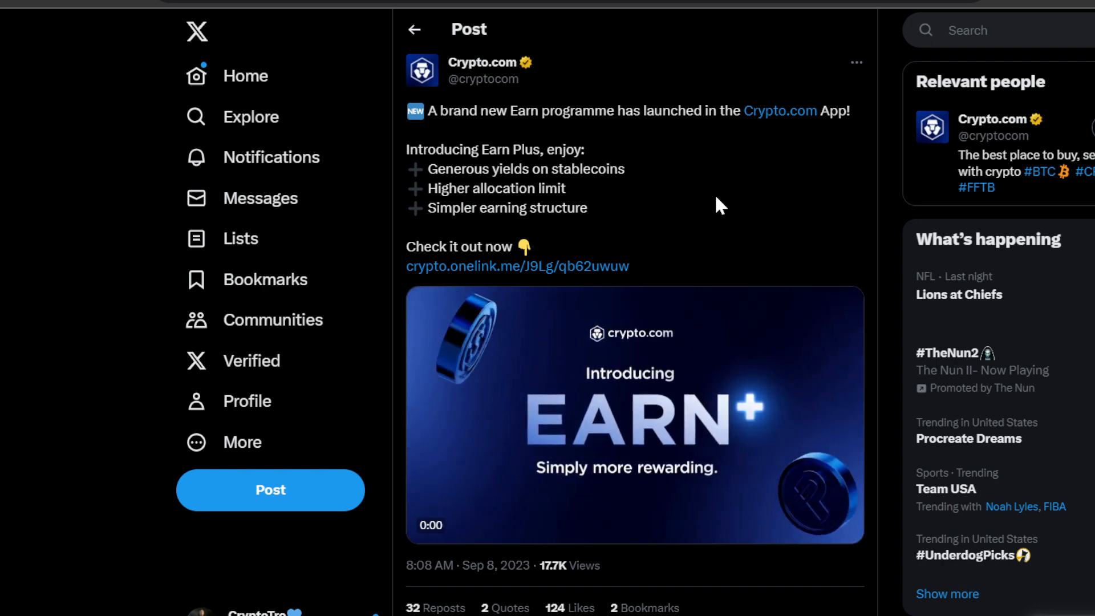
- Open Crypto.com's Earn Plus post on X and watch its promo video
{"action": "left_click", "coordinate": [632, 415]}
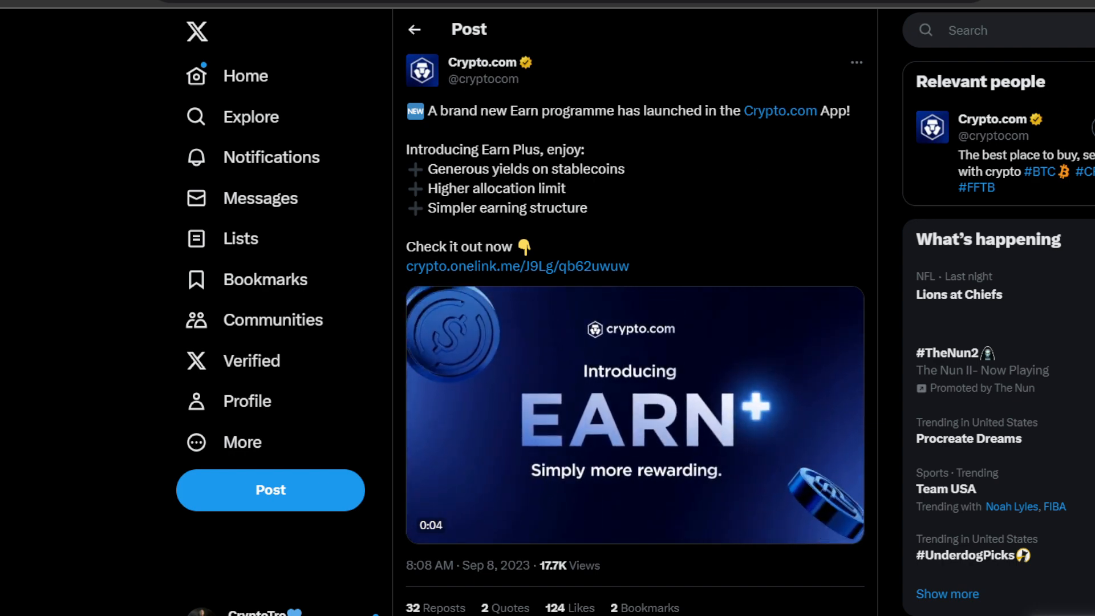
{"action": "scroll", "scroll_direction": "down", "scroll_amount": 3}
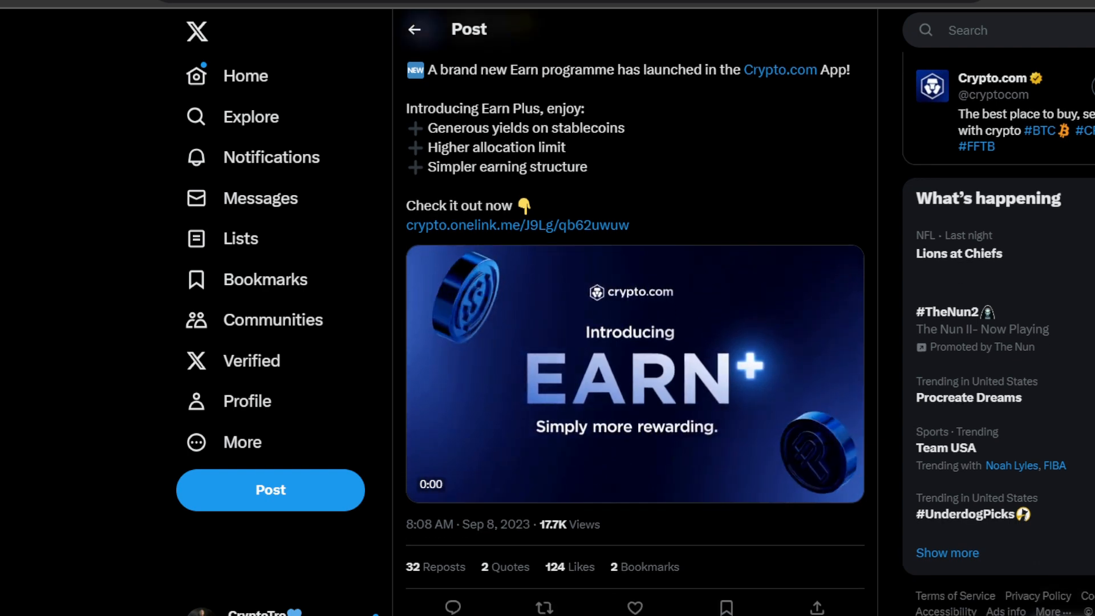
- Scroll the thread to Crypto.com's reply offering up to 5% p.a. on PYUSD and USDC
{"action": "scroll", "scroll_direction": "down", "scroll_amount": 3}
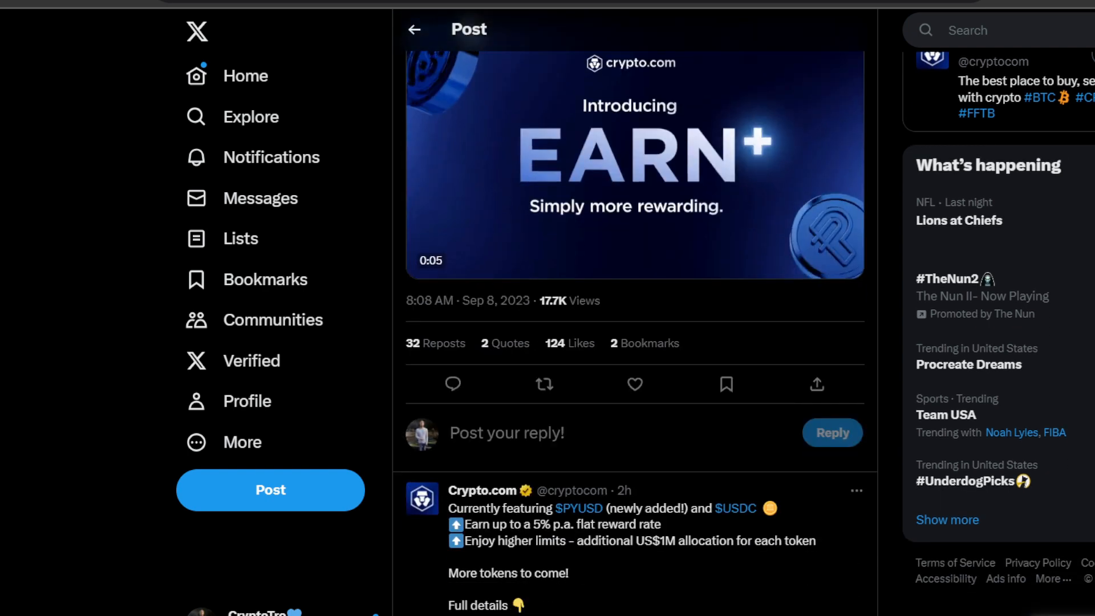
{"action": "scroll", "scroll_direction": "down", "scroll_amount": 3}
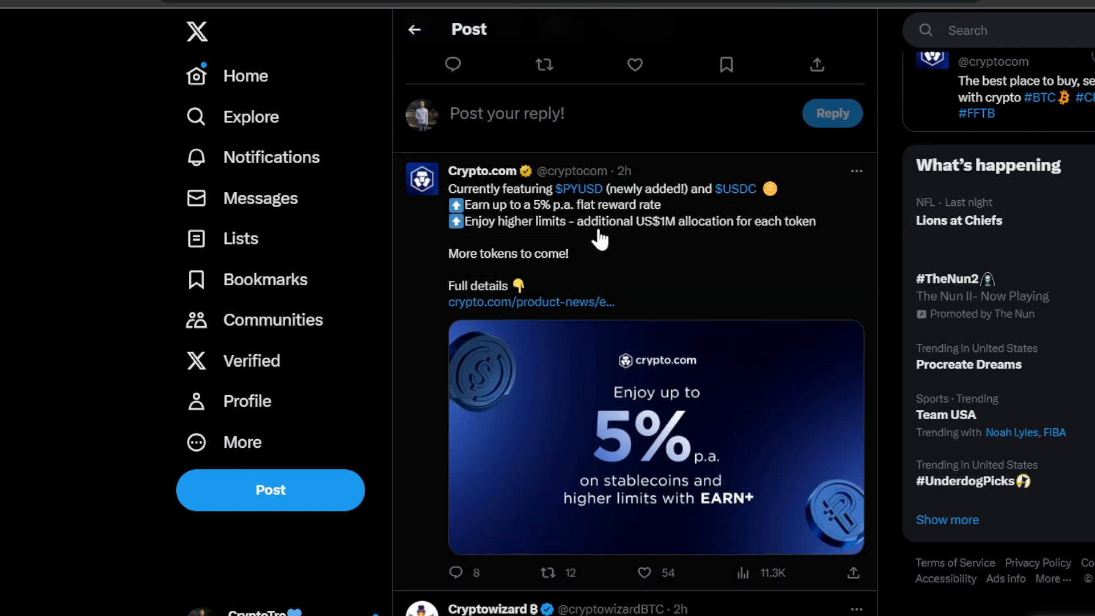
{"action": "mouse_move", "coordinate": [695, 223]}
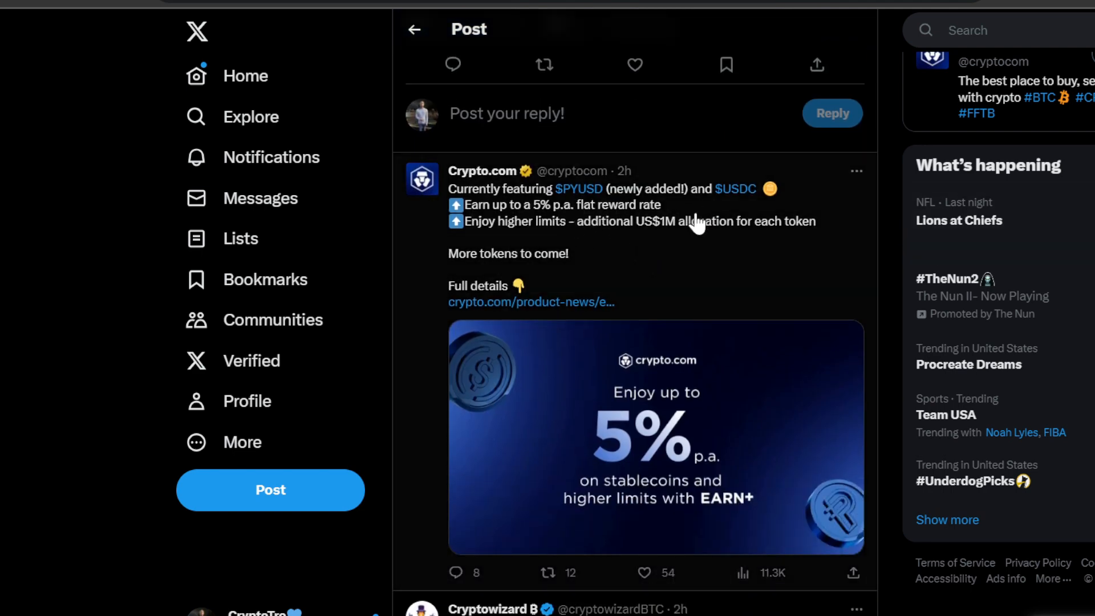
{"action": "mouse_move", "coordinate": [790, 220]}
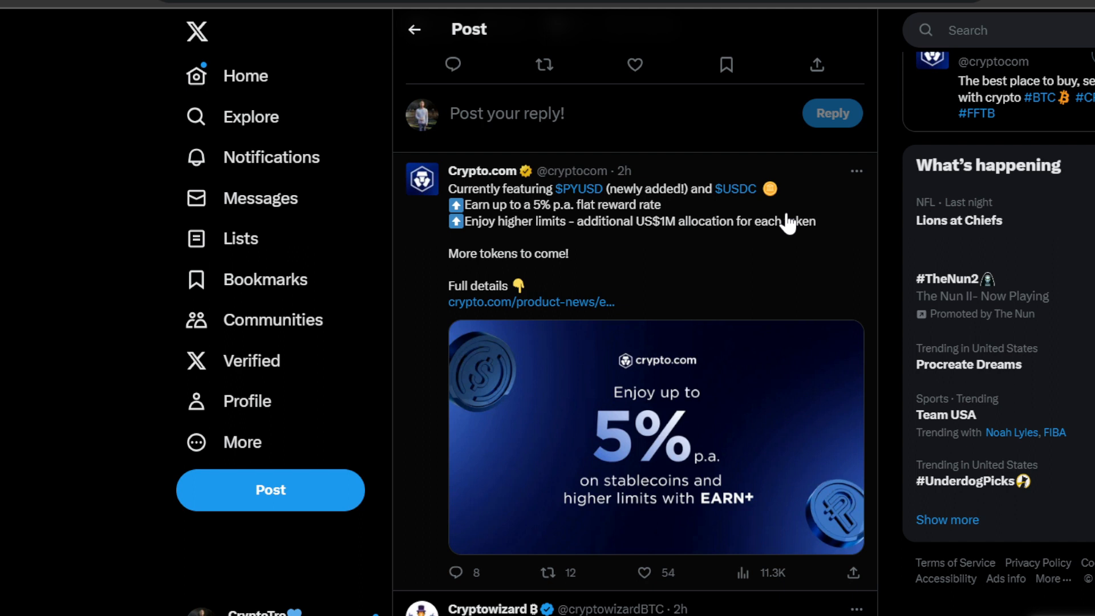
{"action": "mouse_move", "coordinate": [671, 217]}
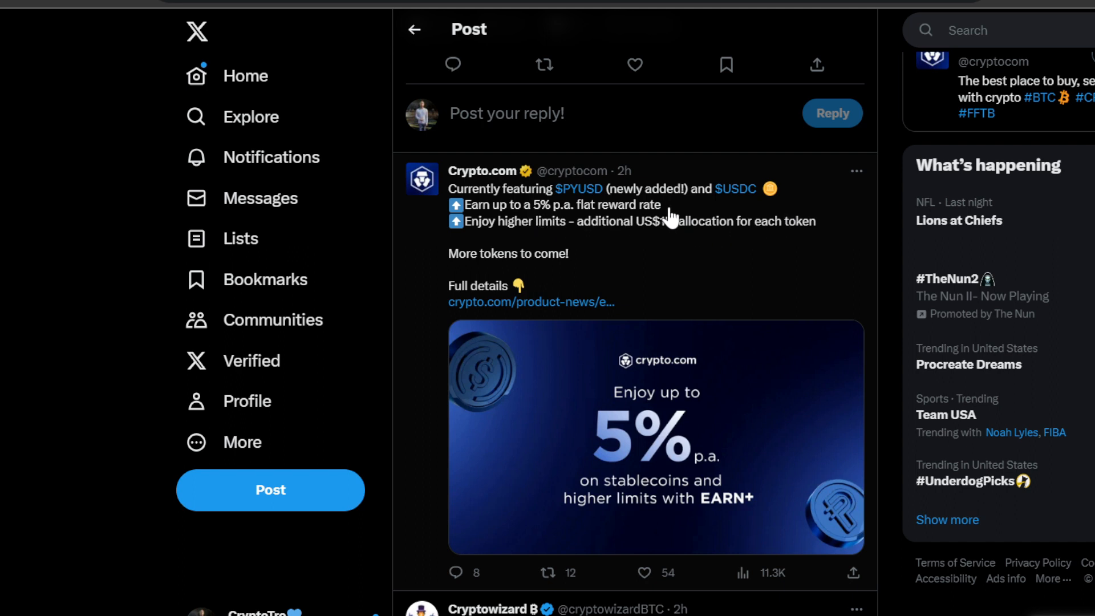
{"action": "mouse_move", "coordinate": [565, 246]}
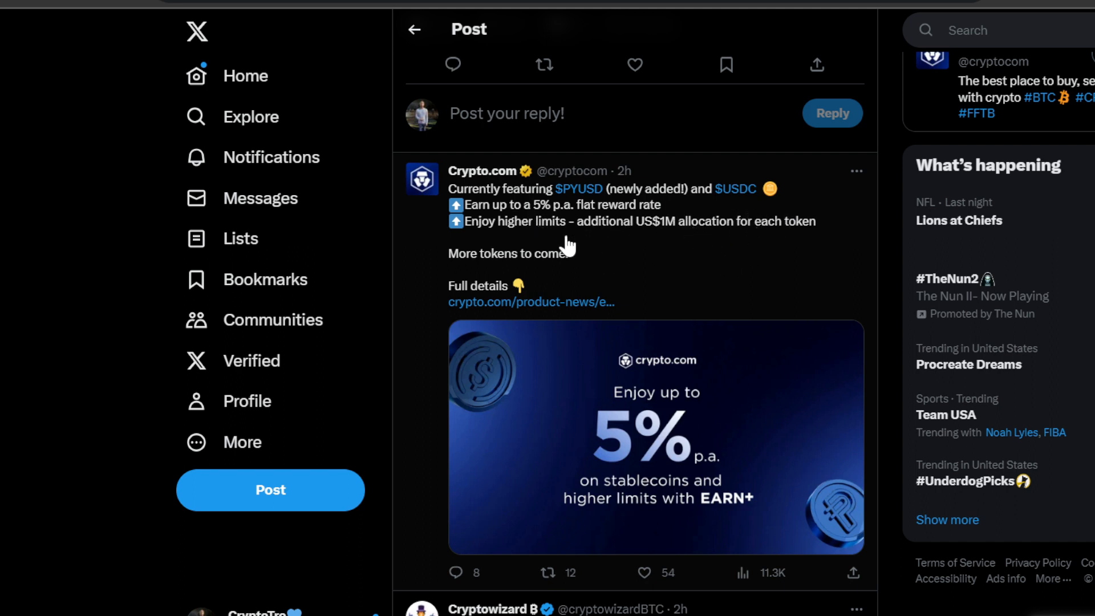
{"action": "mouse_move", "coordinate": [691, 246]}
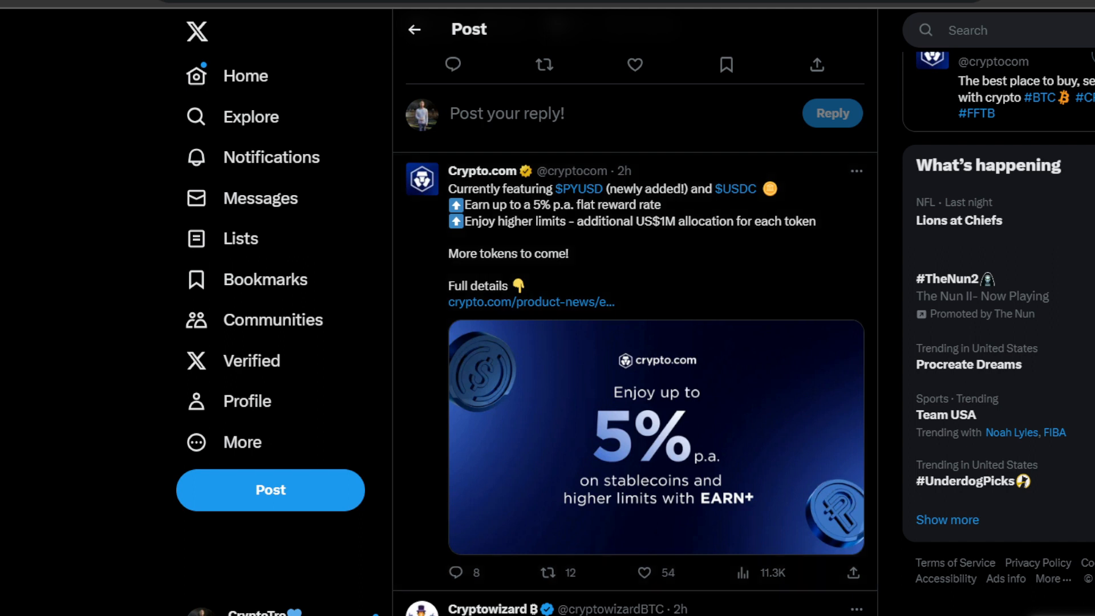
{"action": "scroll", "scroll_direction": "up", "scroll_amount": 3}
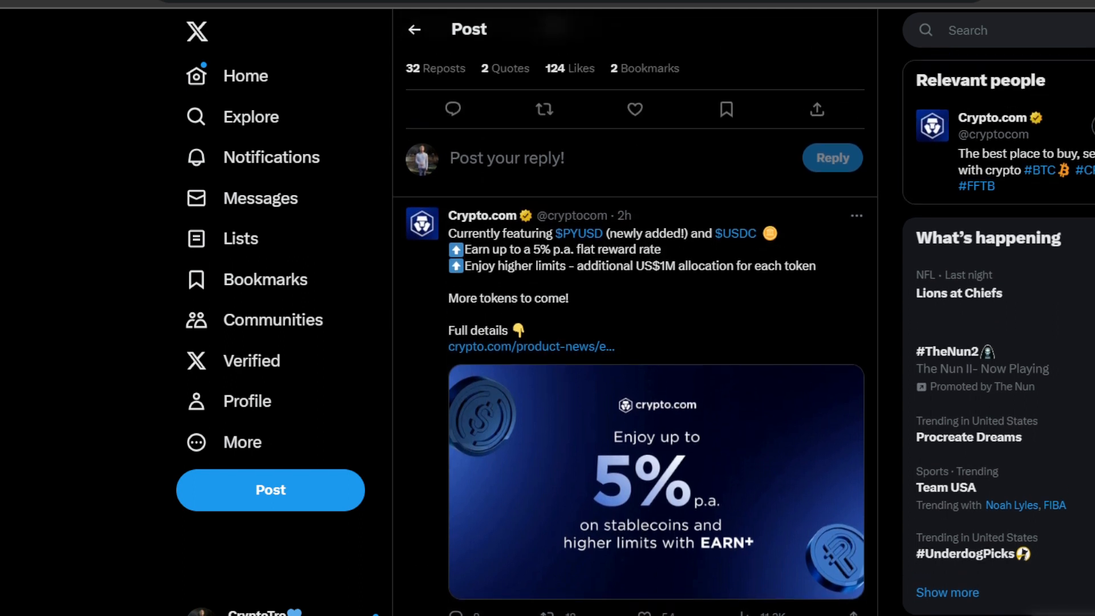
{"action": "mouse_move", "coordinate": [767, 301]}
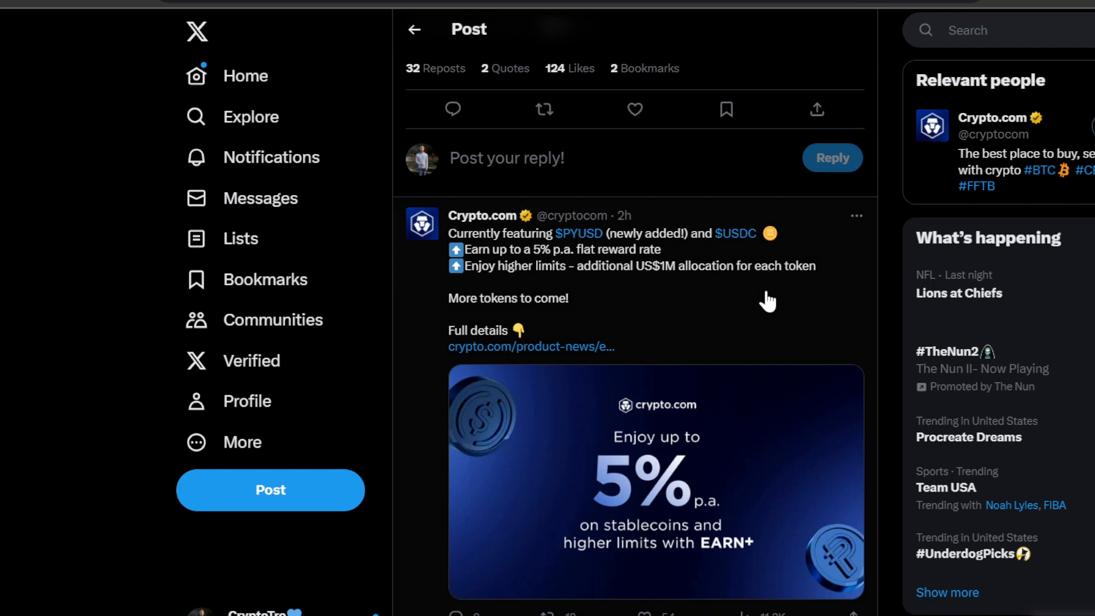
{"action": "mouse_move", "coordinate": [757, 289]}
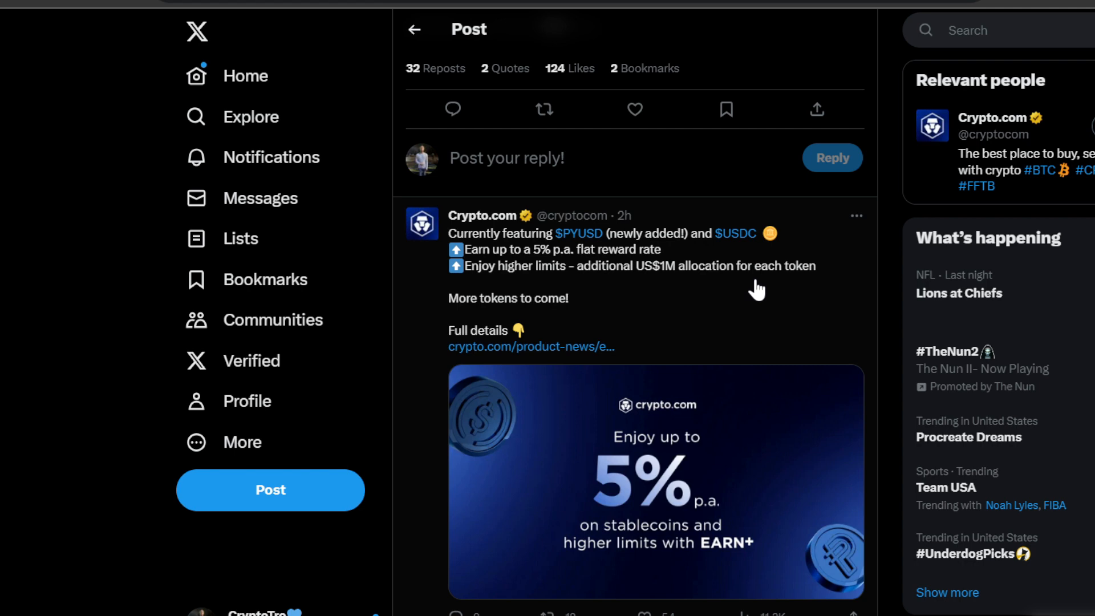
{"action": "left_click", "coordinate": [634, 110]}
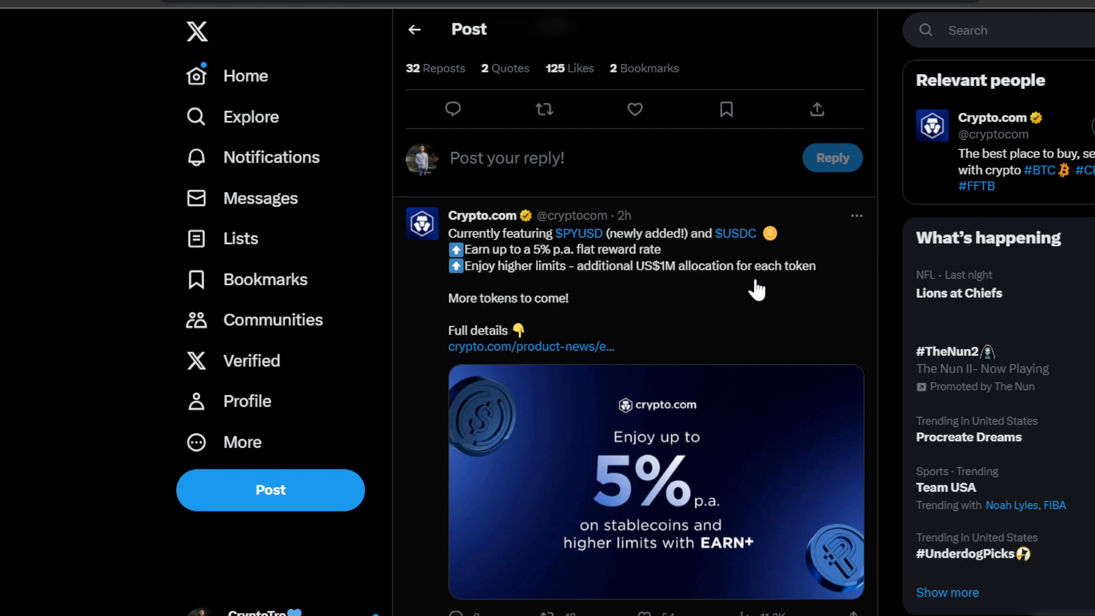